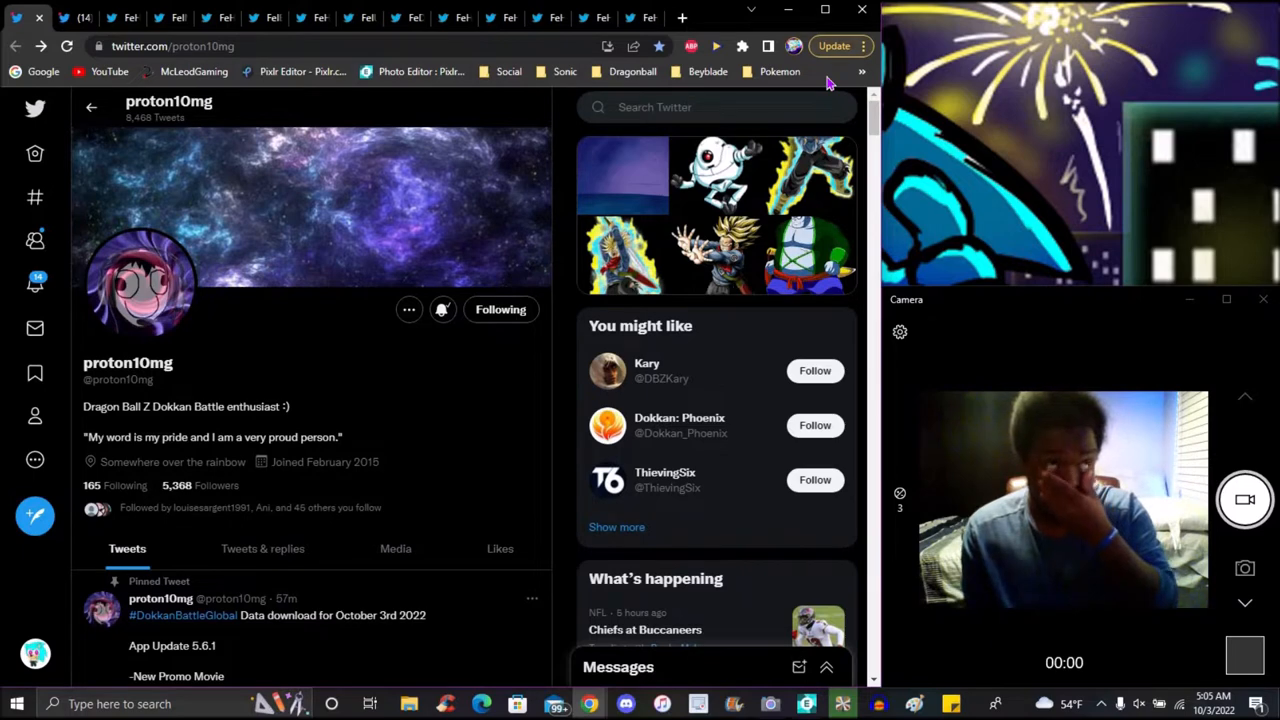
pyautogui.moveTo(78, 77)
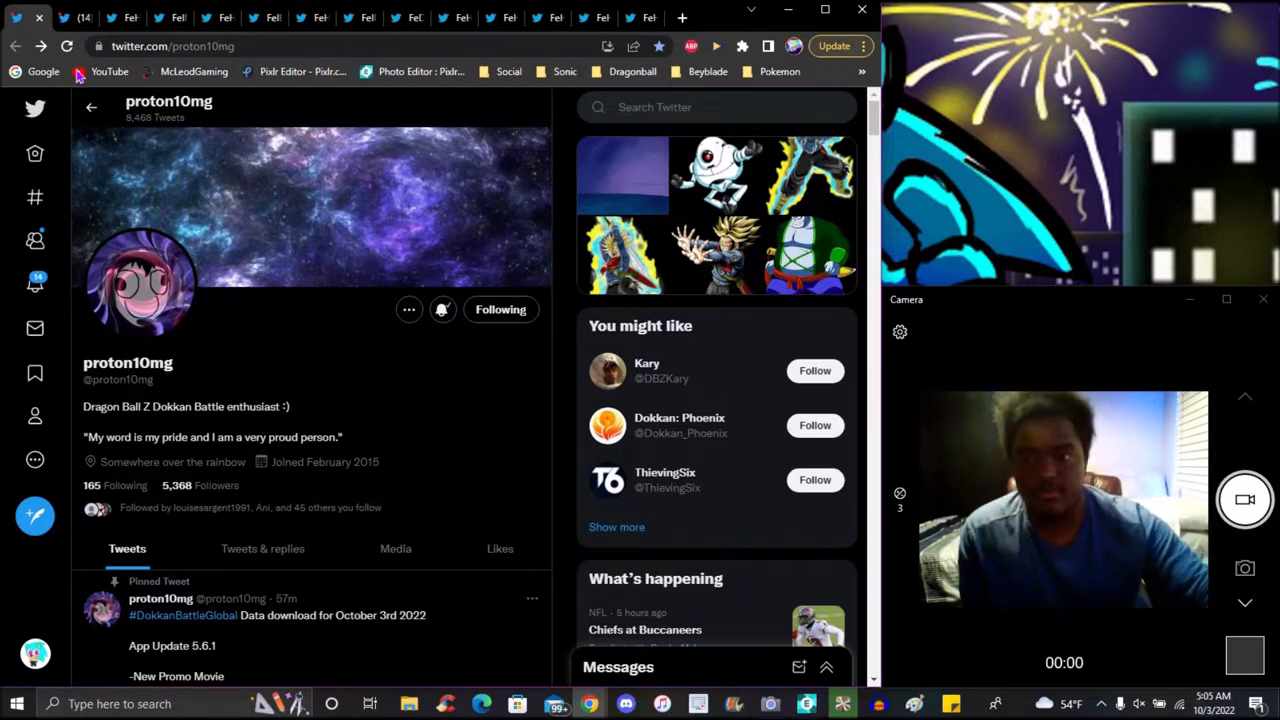
# Step: Switch to the Yamcha unit image tab and read its super attack, link skills and stats
pyautogui.click(300, 615)
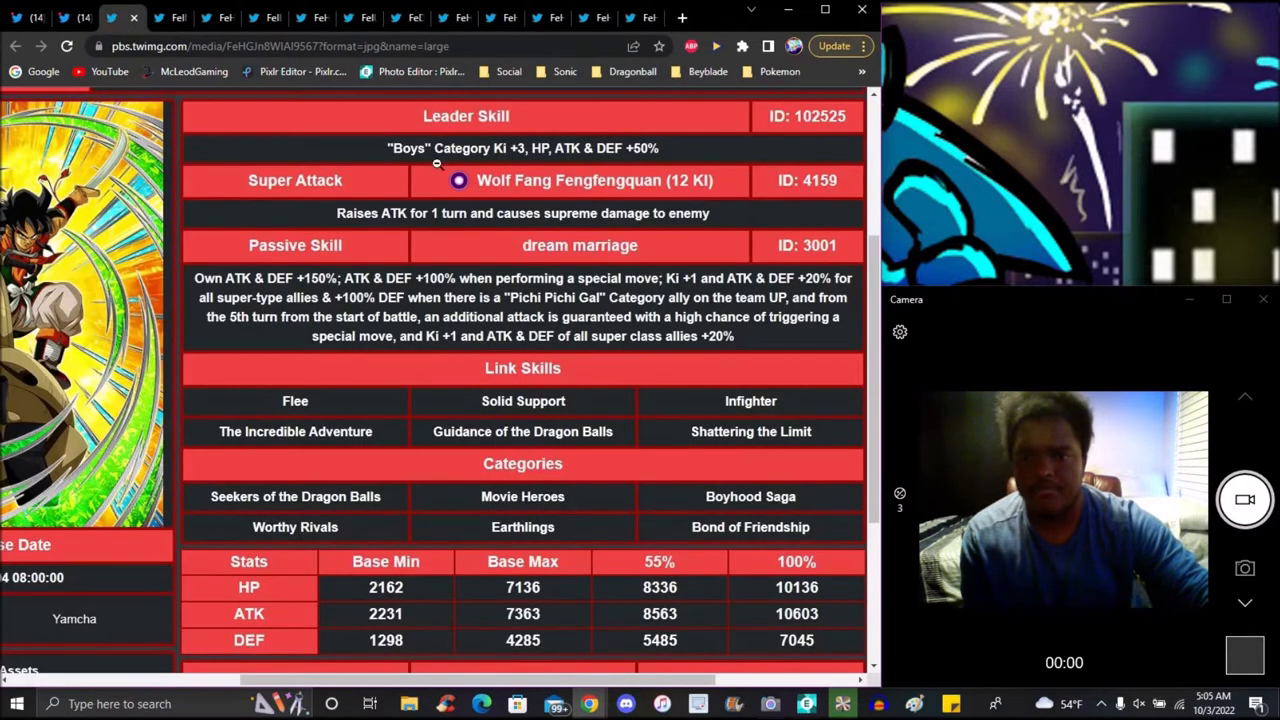
pyautogui.moveTo(828, 84)
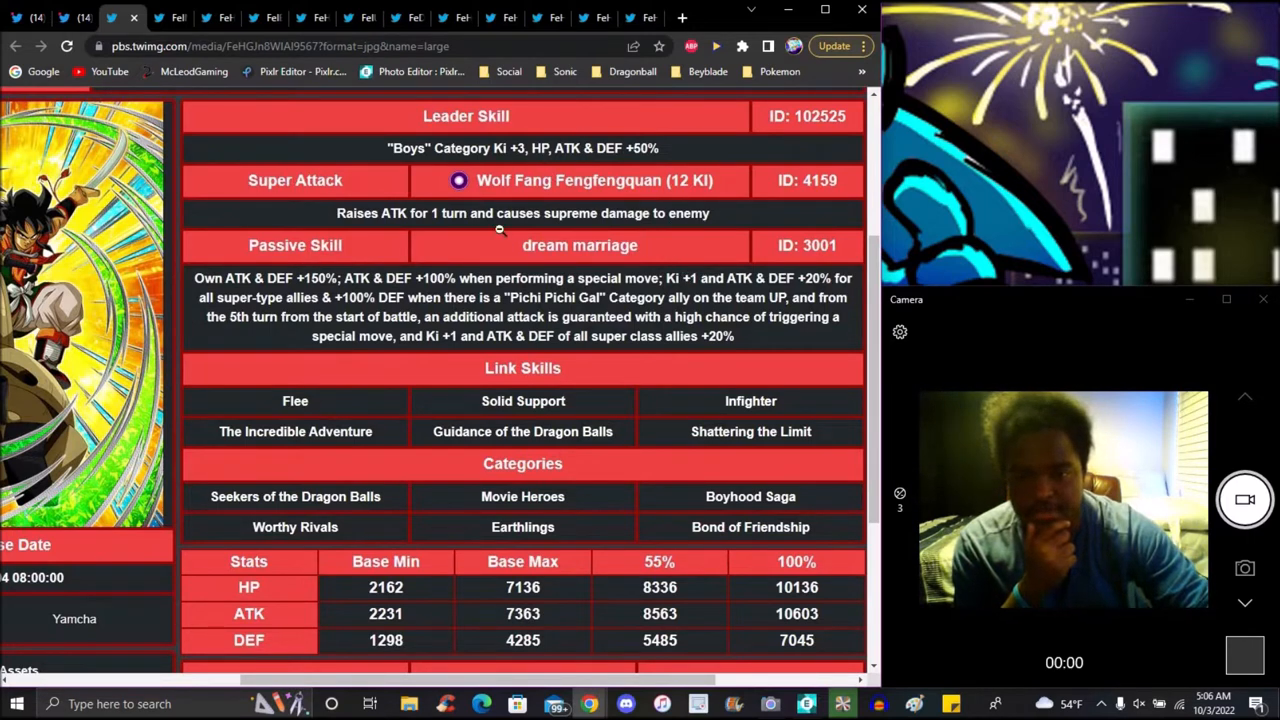
pyautogui.moveTo(735, 318)
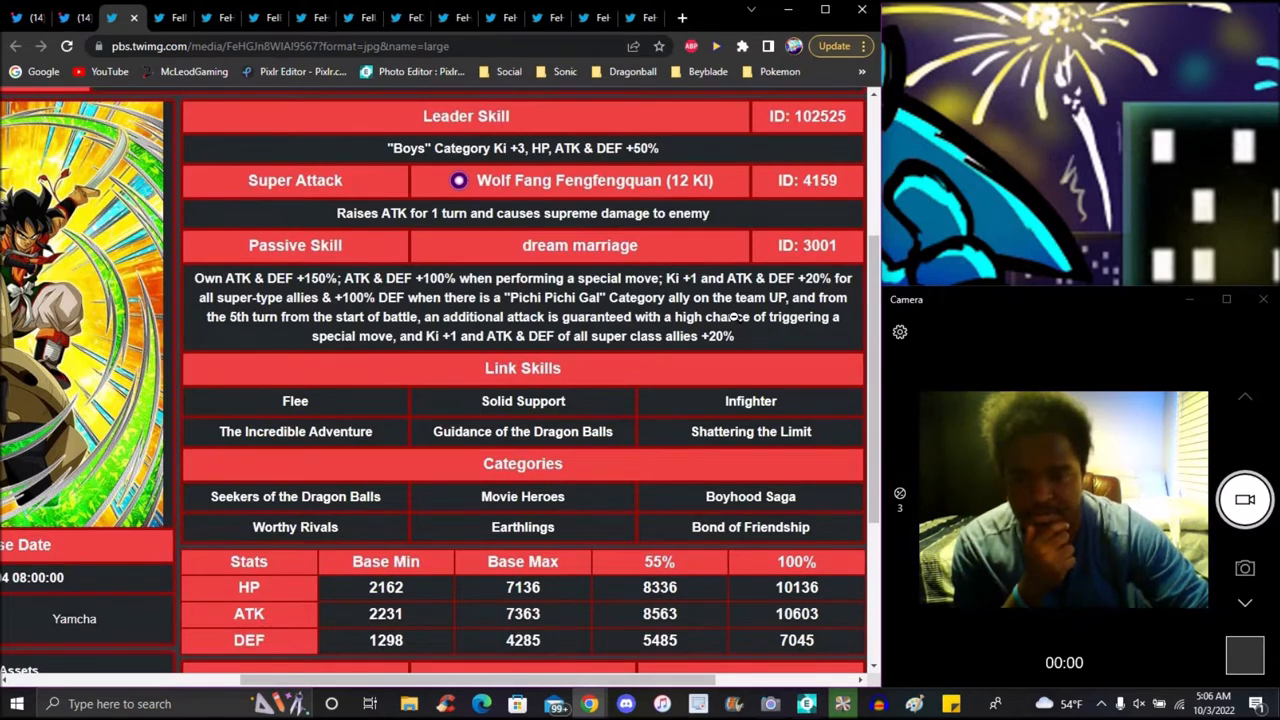
pyautogui.moveTo(748, 232)
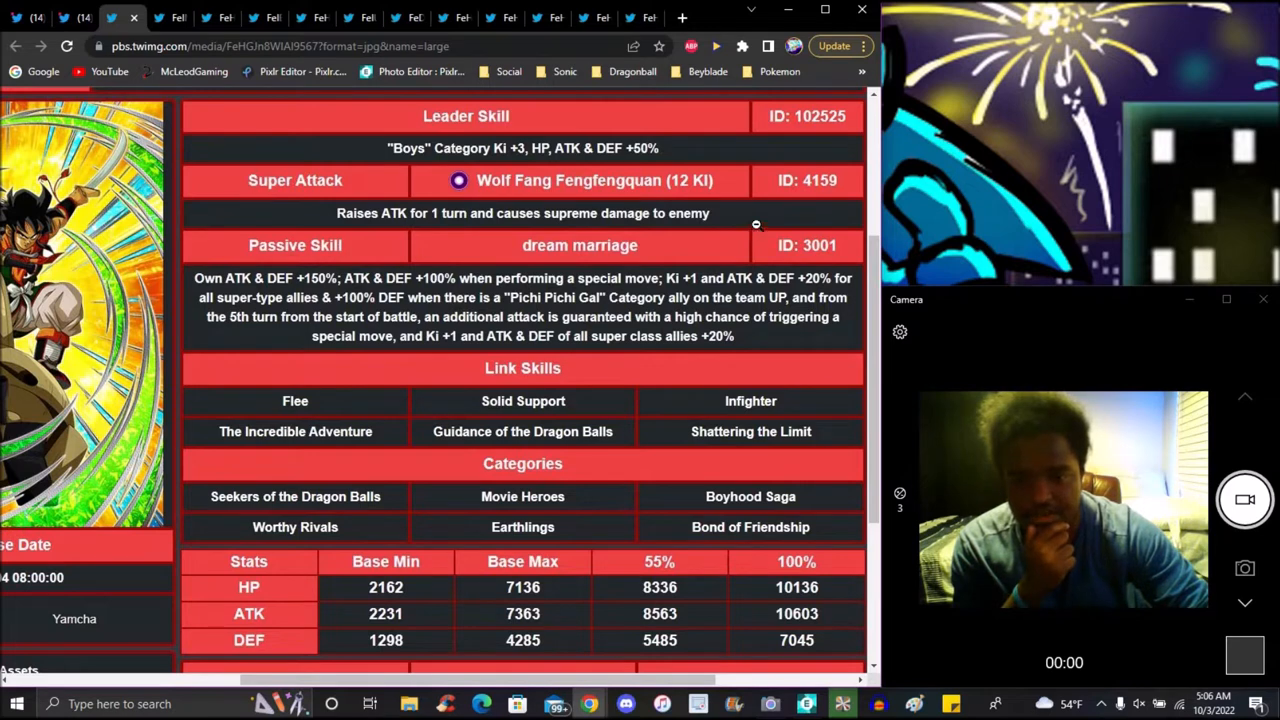
pyautogui.moveTo(803, 291)
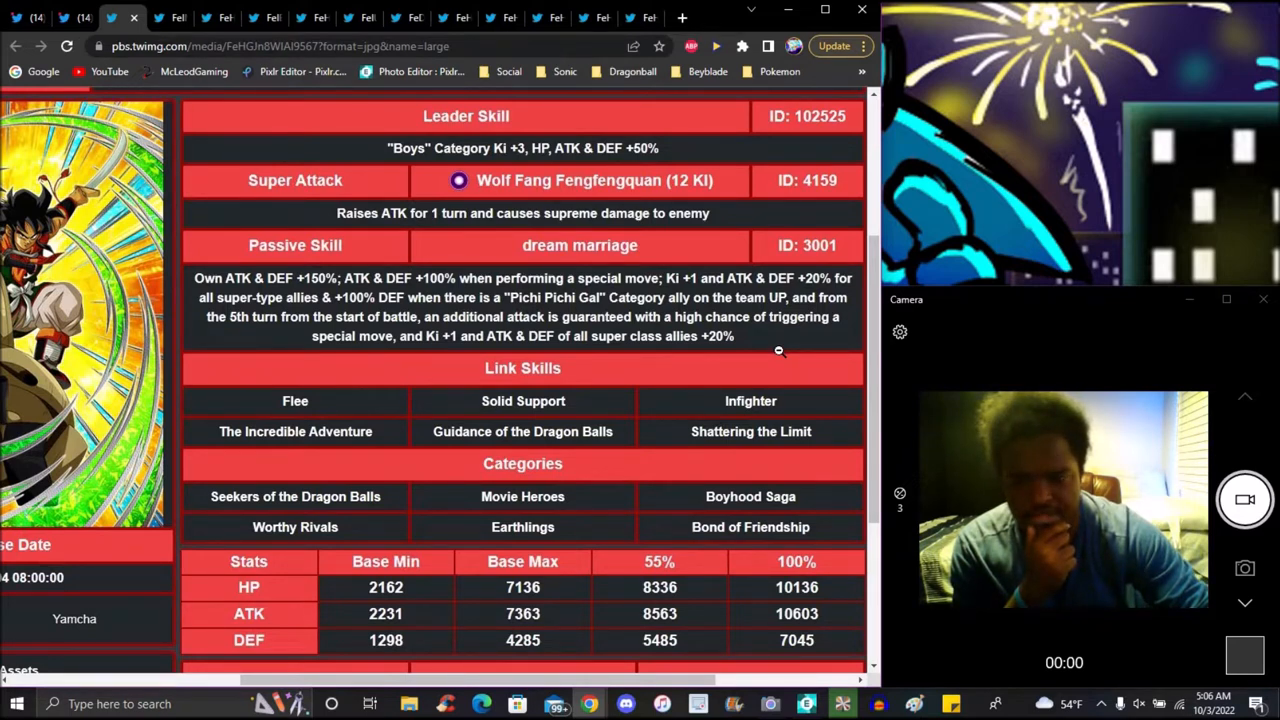
pyautogui.moveTo(778, 370)
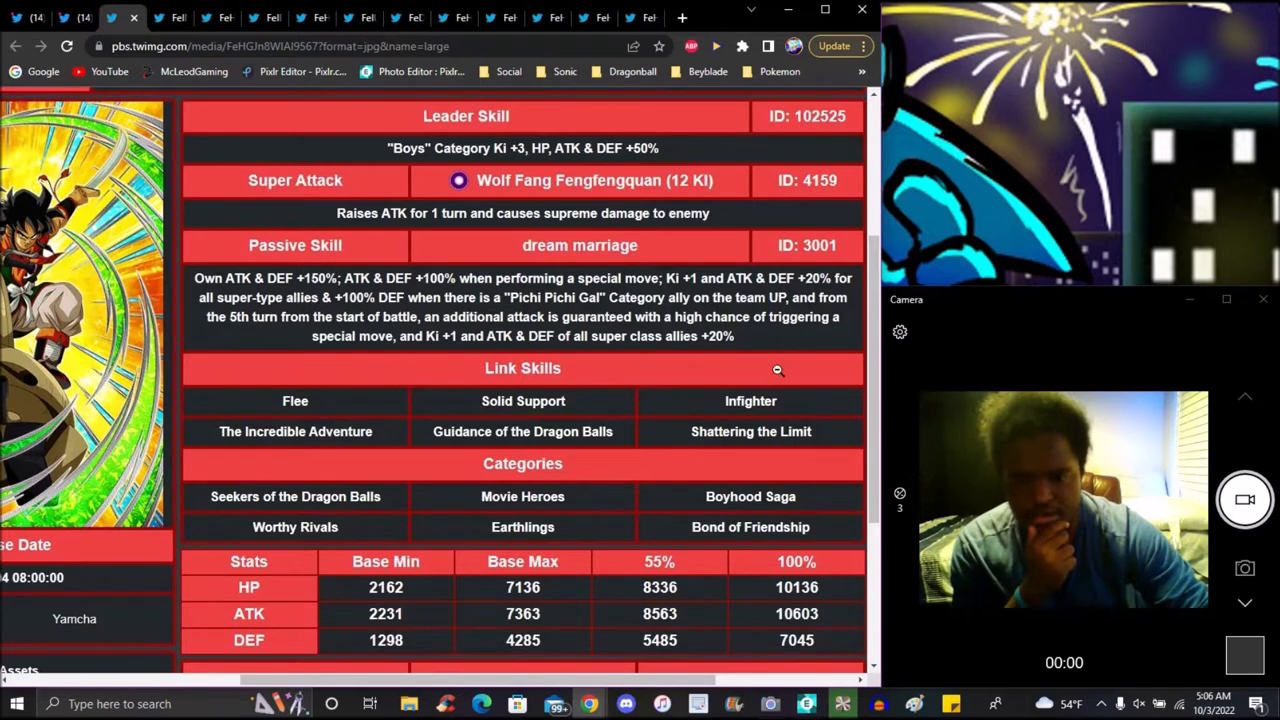
pyautogui.moveTo(436, 370)
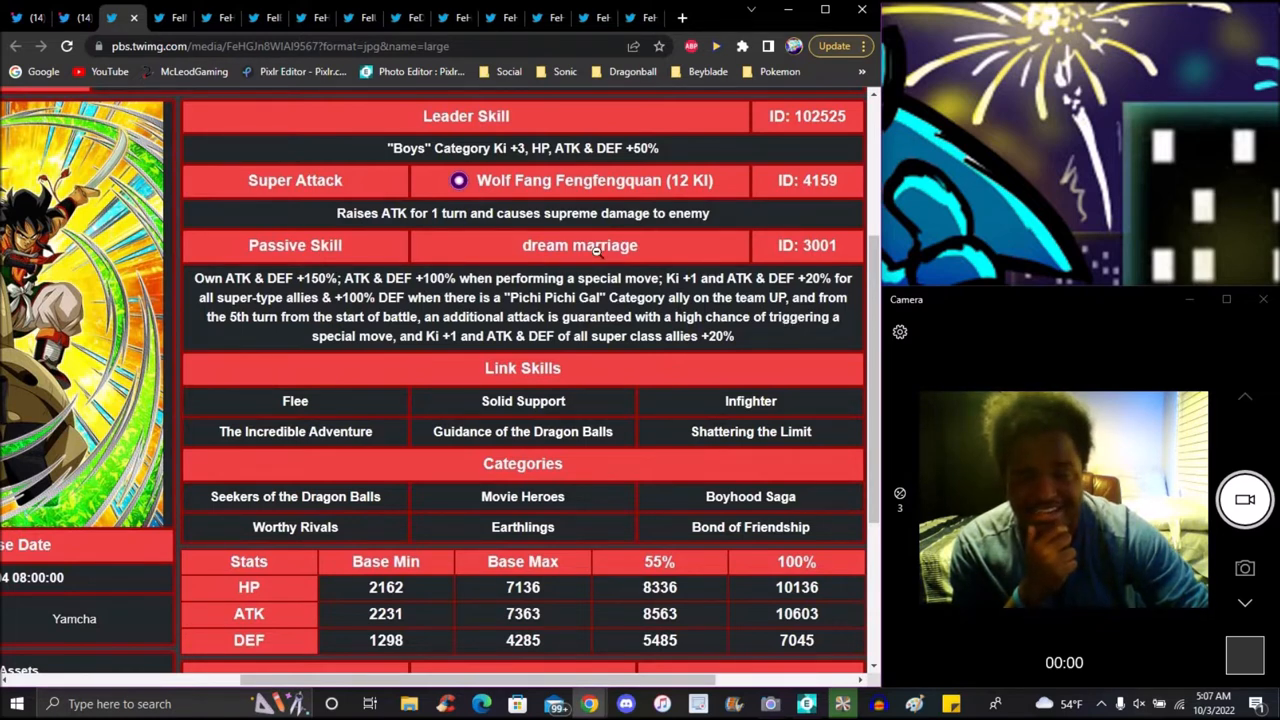
pyautogui.moveTo(753, 355)
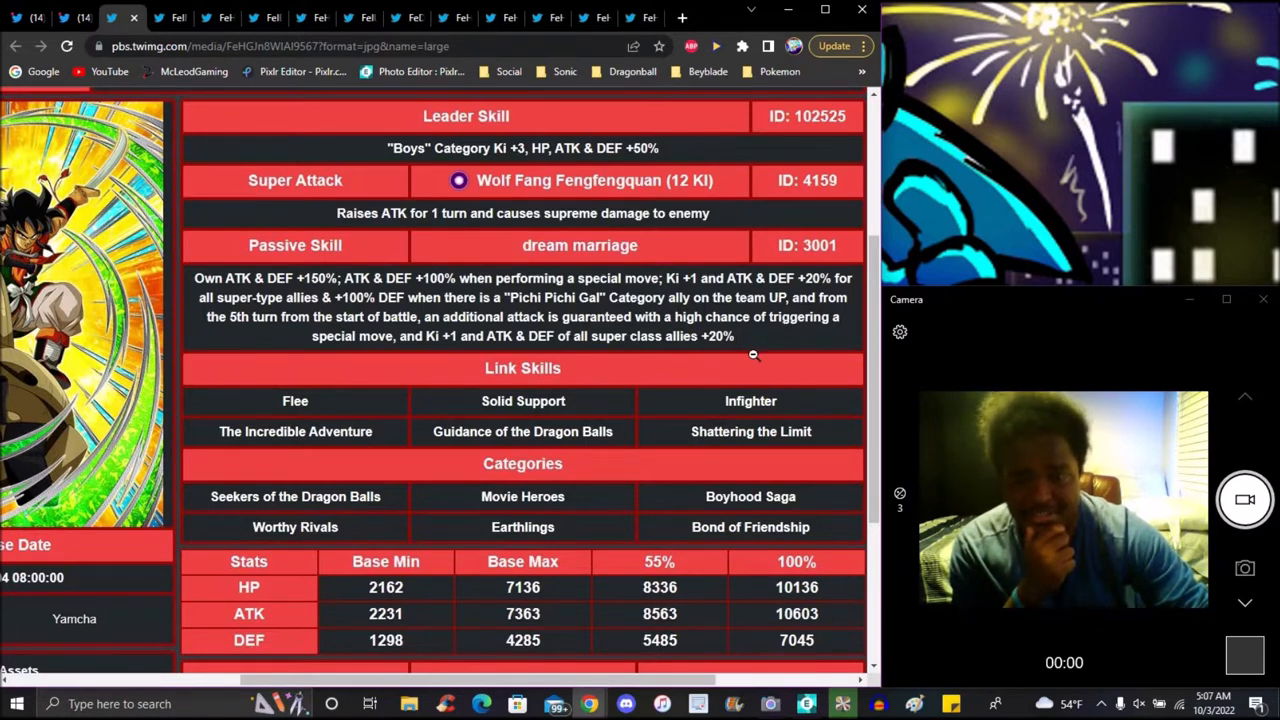
pyautogui.moveTo(663, 336)
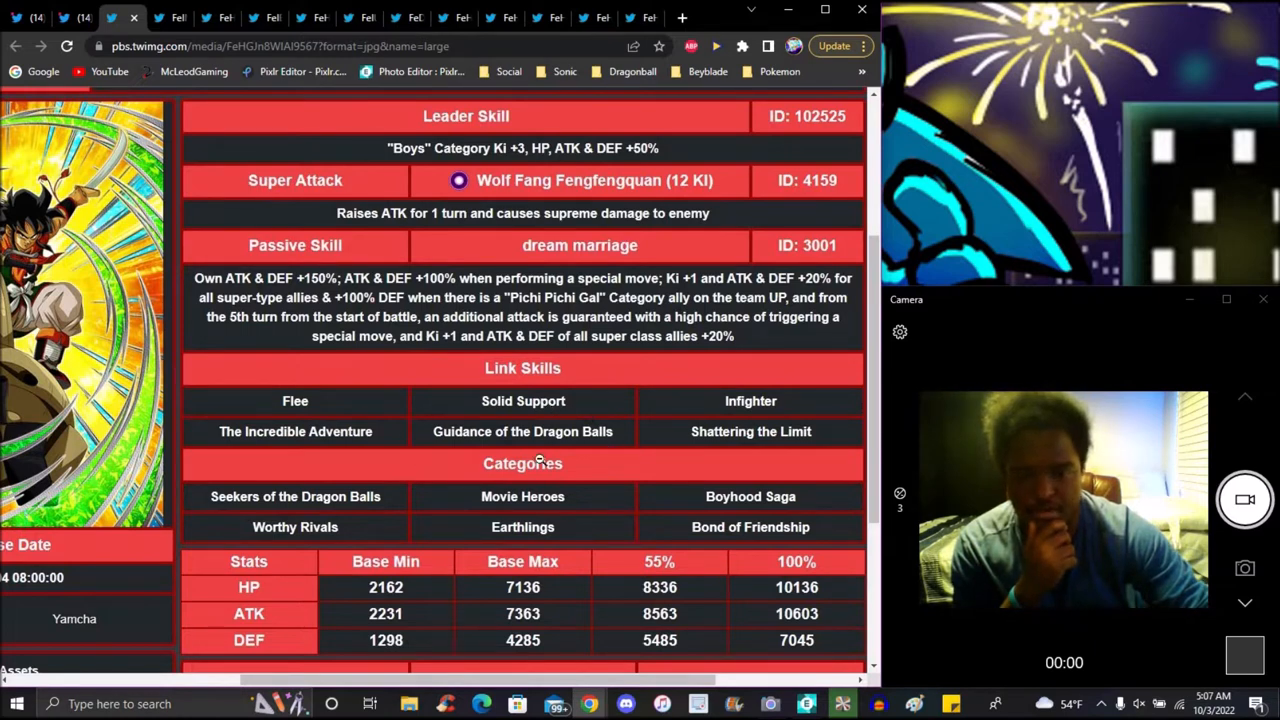
pyautogui.moveTo(461, 467)
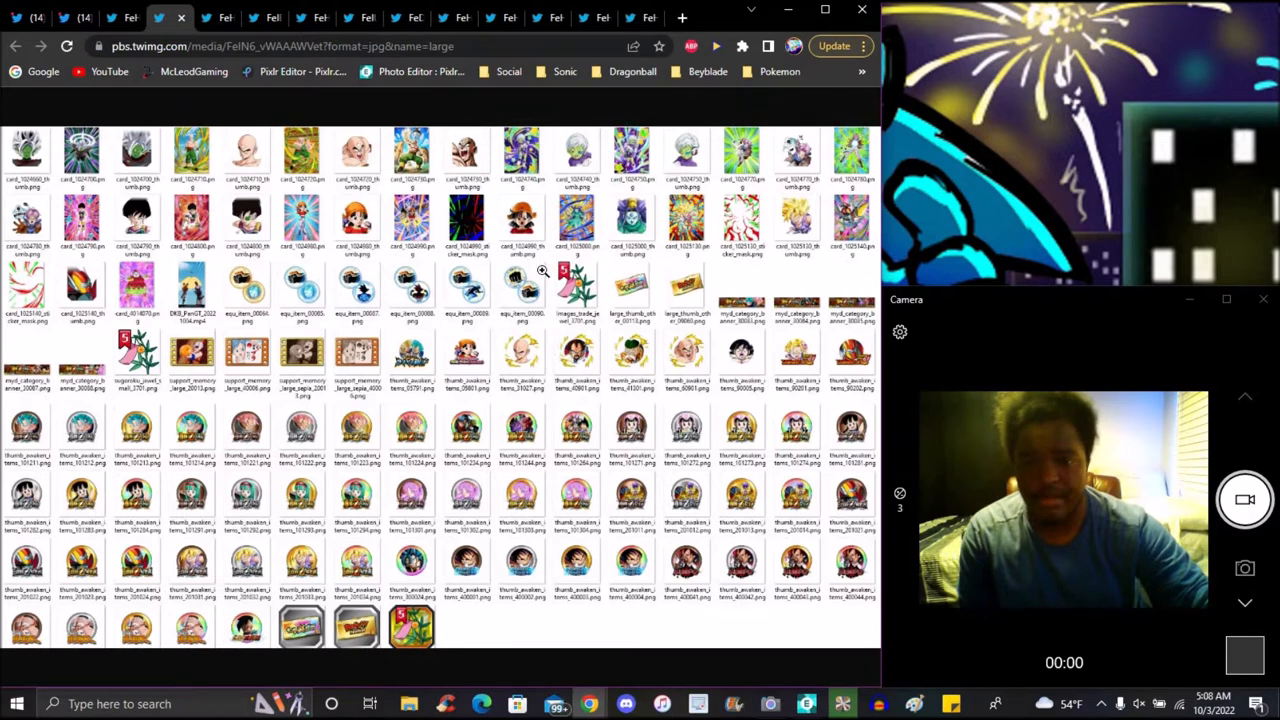
pyautogui.moveTo(169, 202)
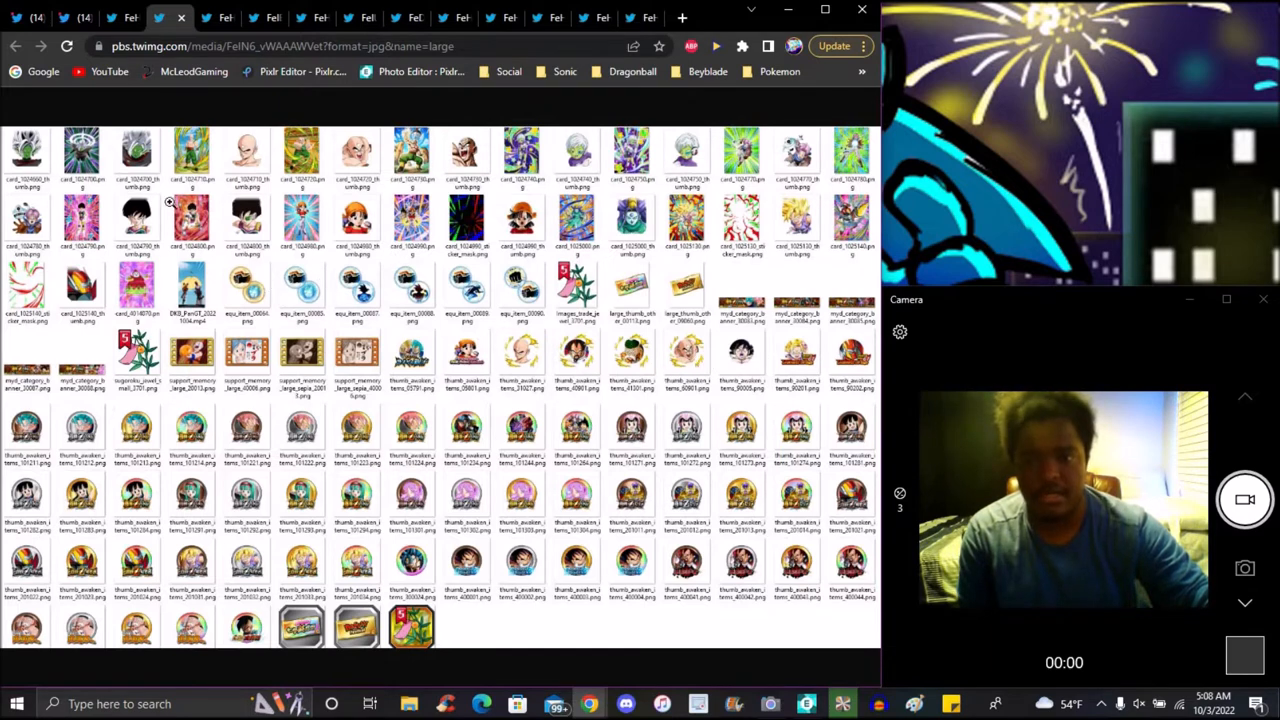
pyautogui.moveTo(583, 152)
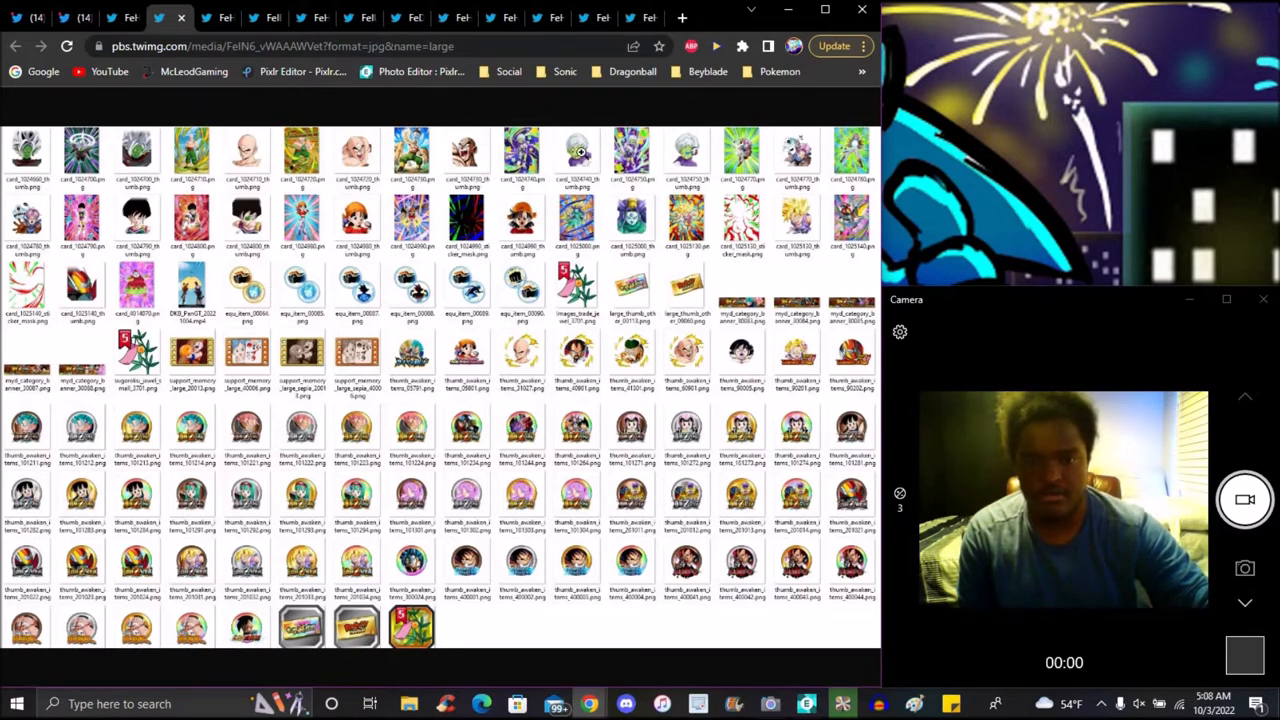
pyautogui.moveTo(468, 493)
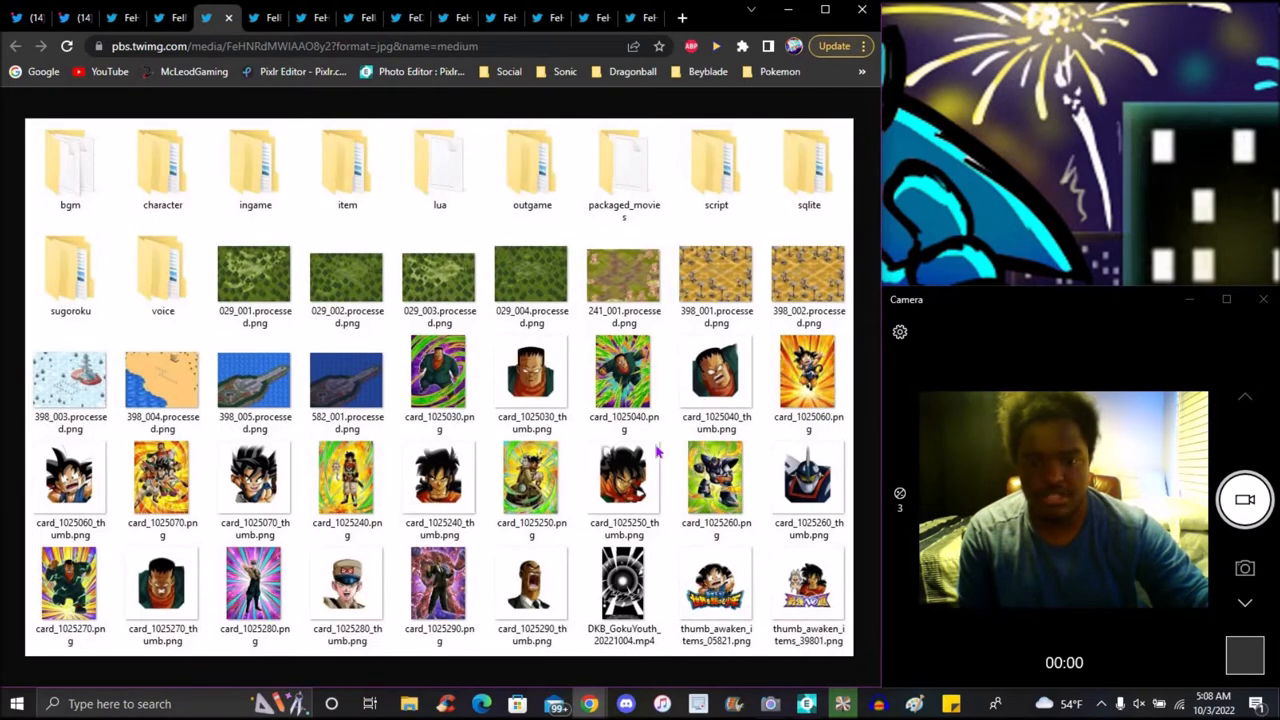
pyautogui.moveTo(585, 320)
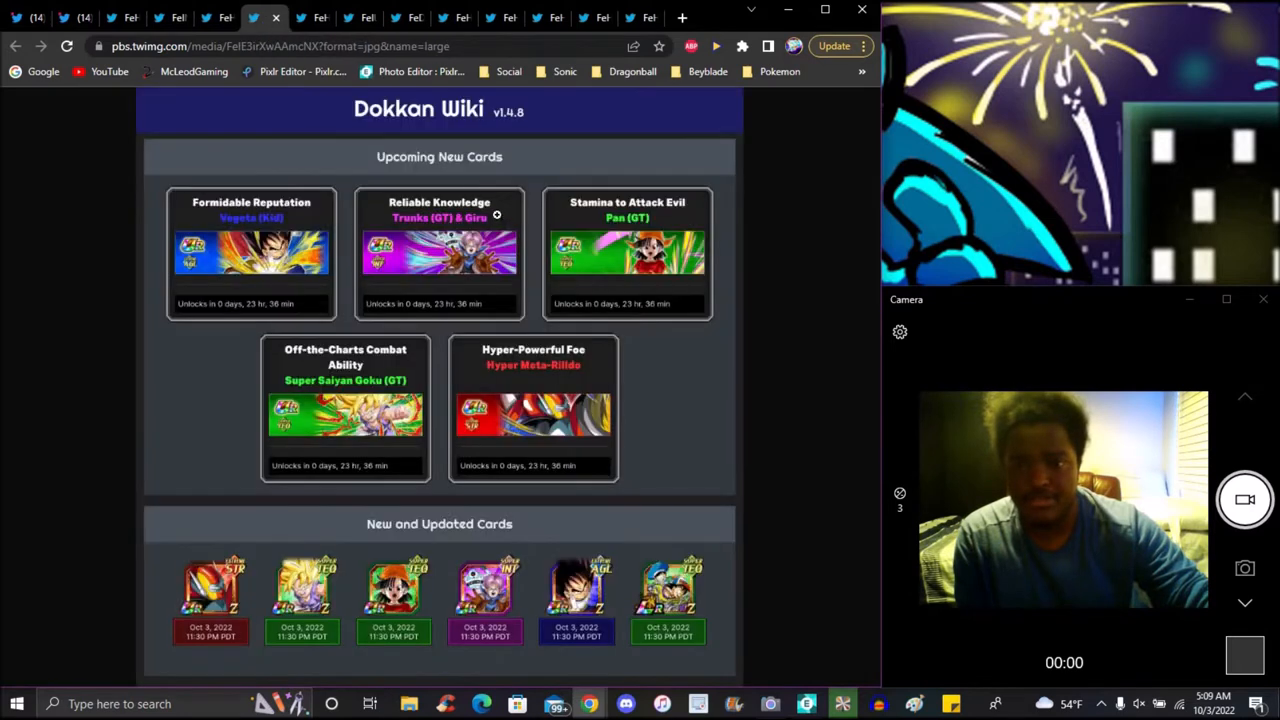
pyautogui.moveTo(262, 311)
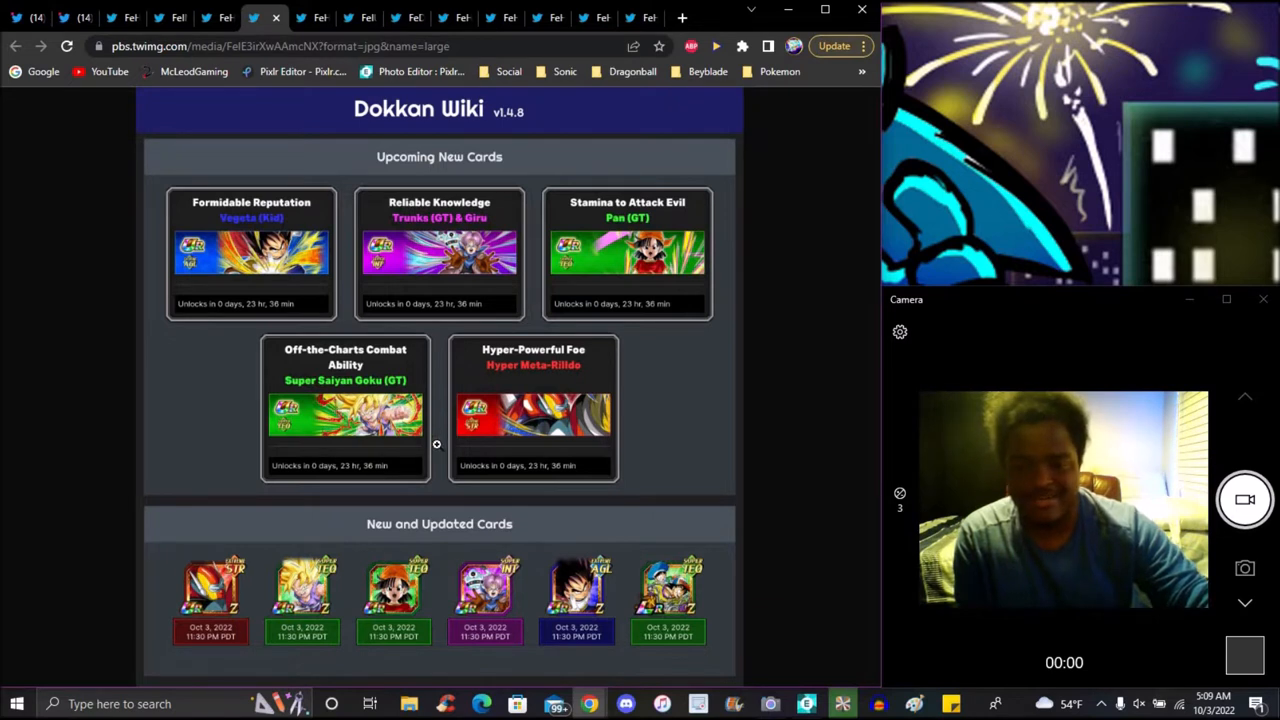
pyautogui.moveTo(657, 612)
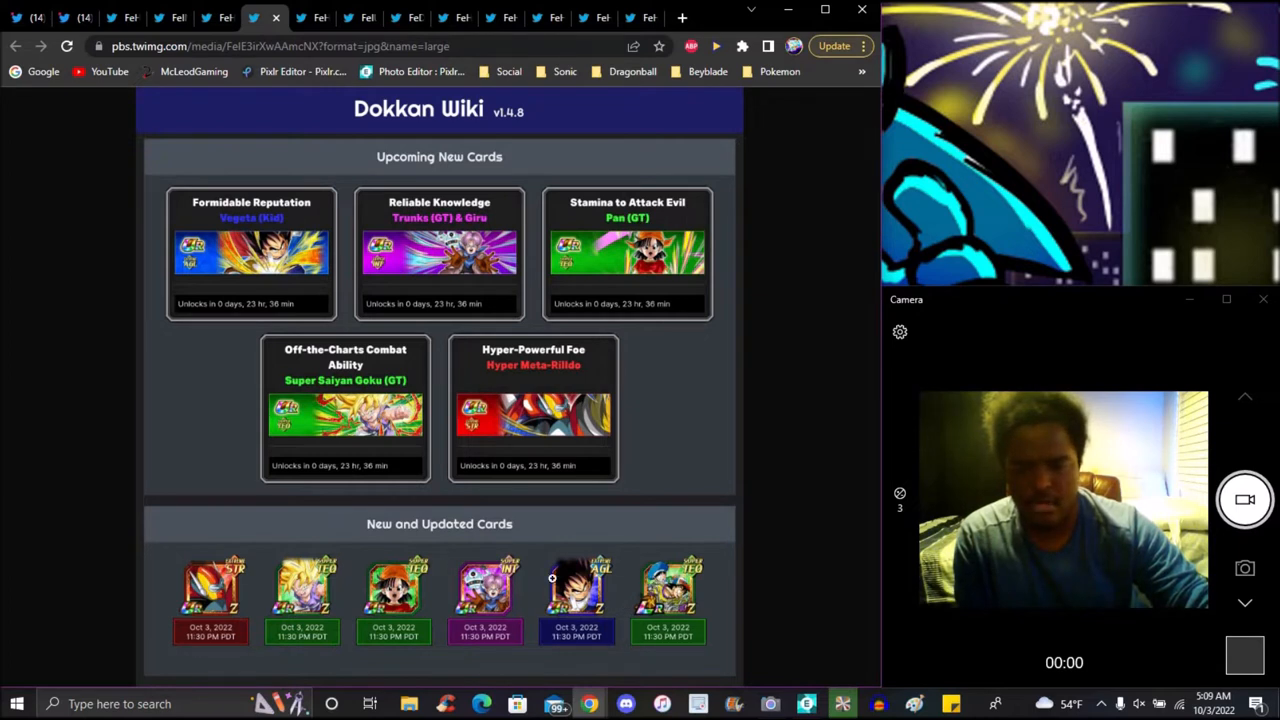
pyautogui.moveTo(621, 475)
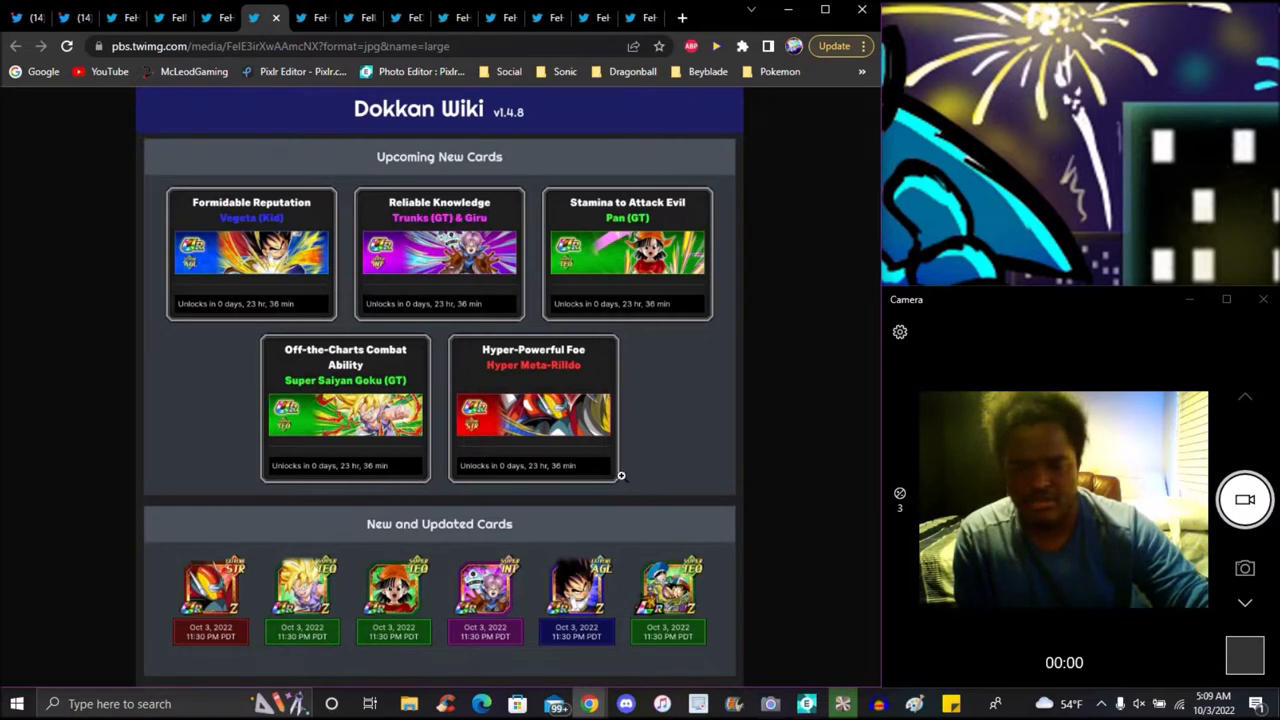
pyautogui.moveTo(775, 493)
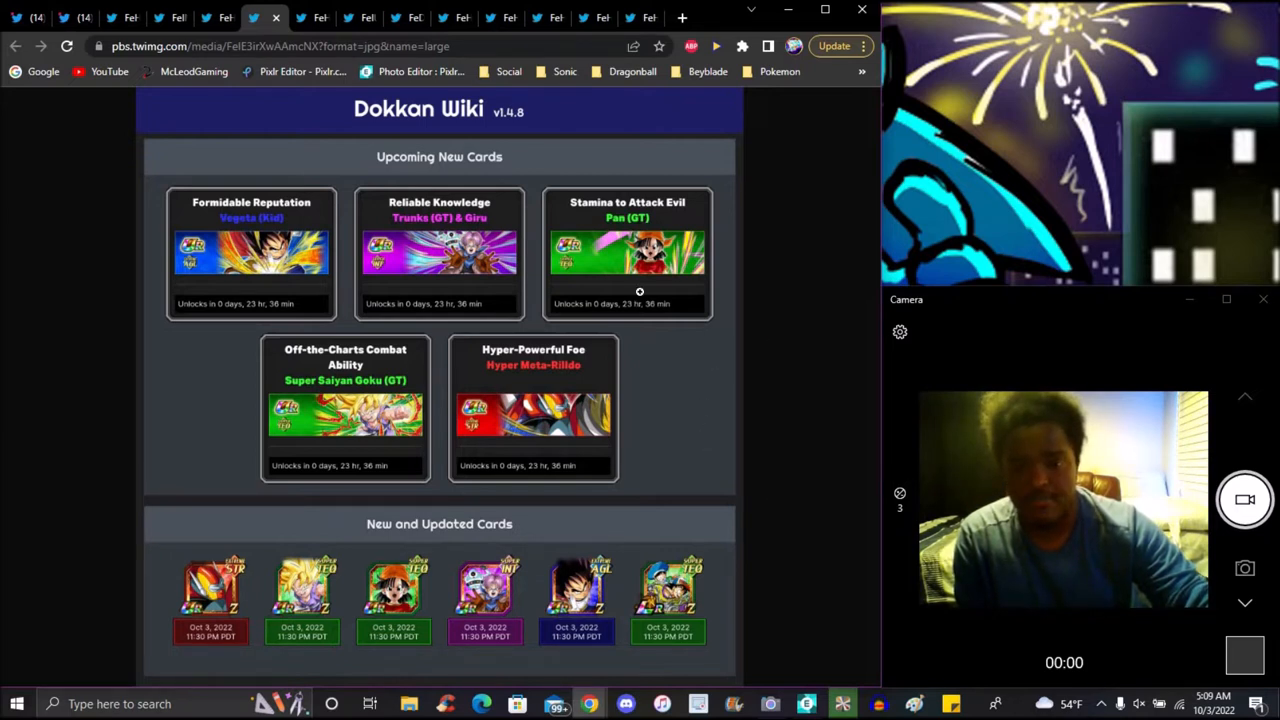
pyautogui.moveTo(614, 396)
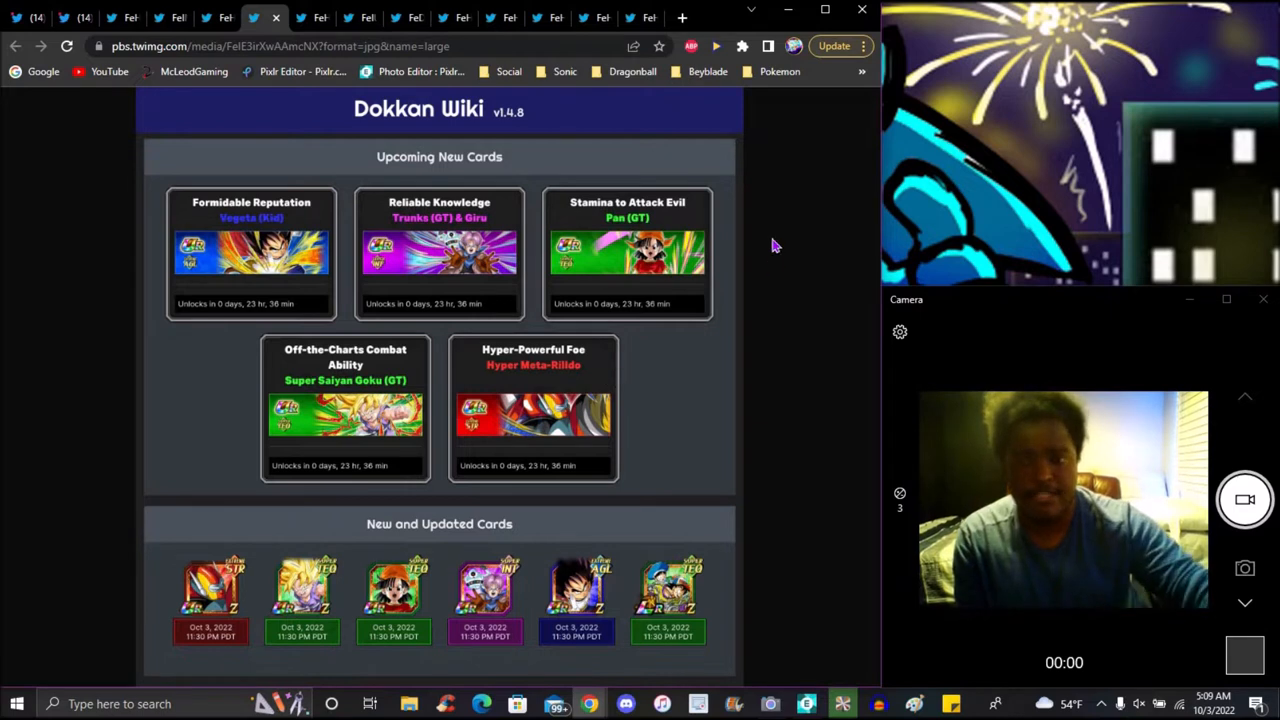
pyautogui.moveTo(790, 220)
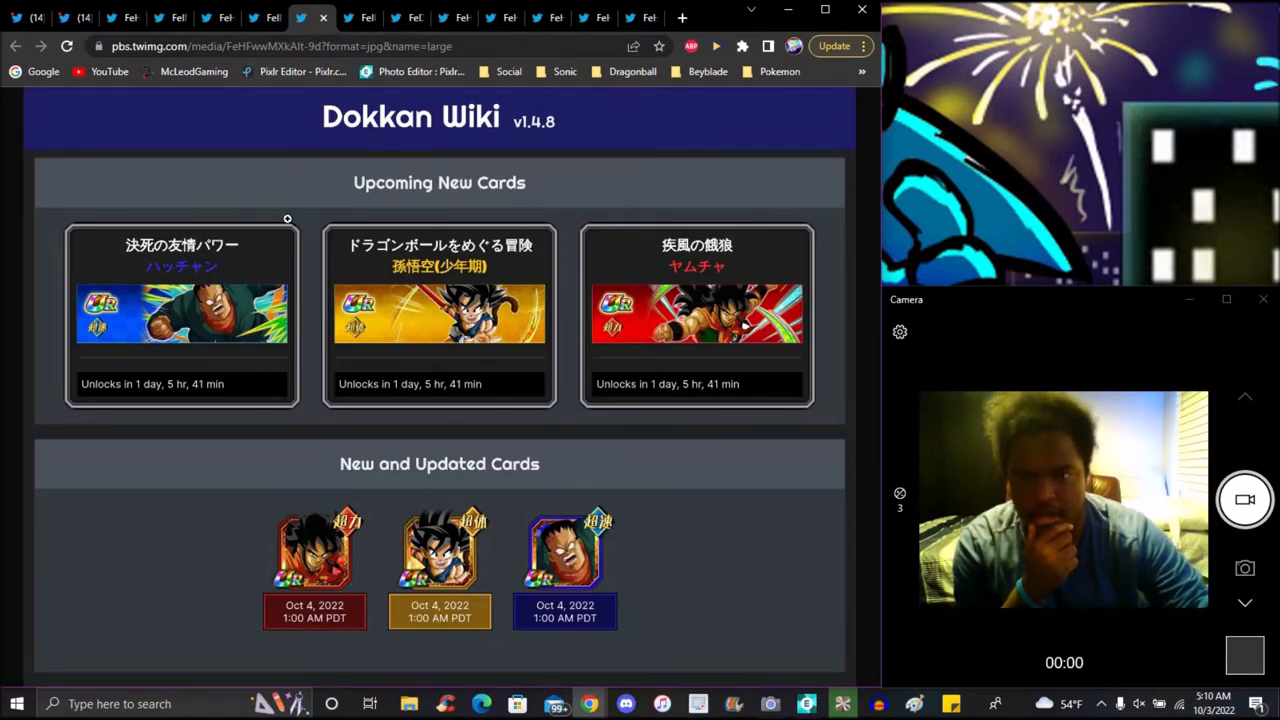
pyautogui.moveTo(675, 338)
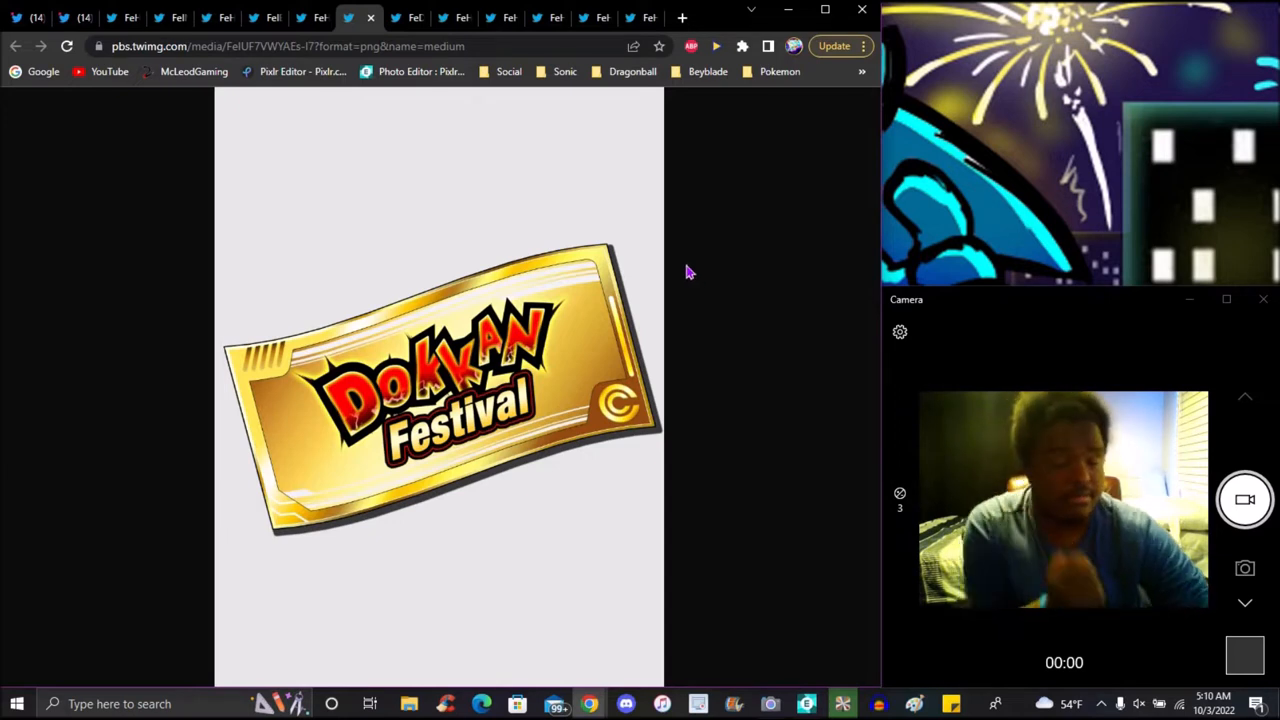
pyautogui.moveTo(775, 253)
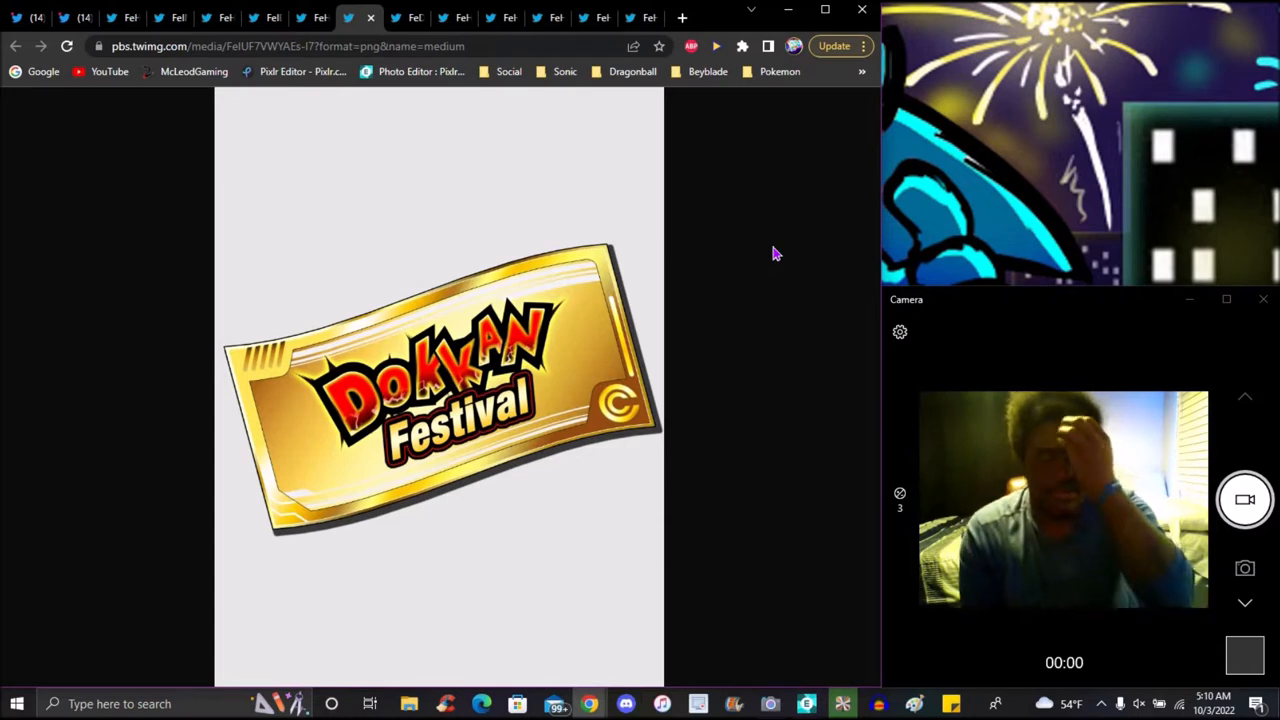
pyautogui.moveTo(532, 180)
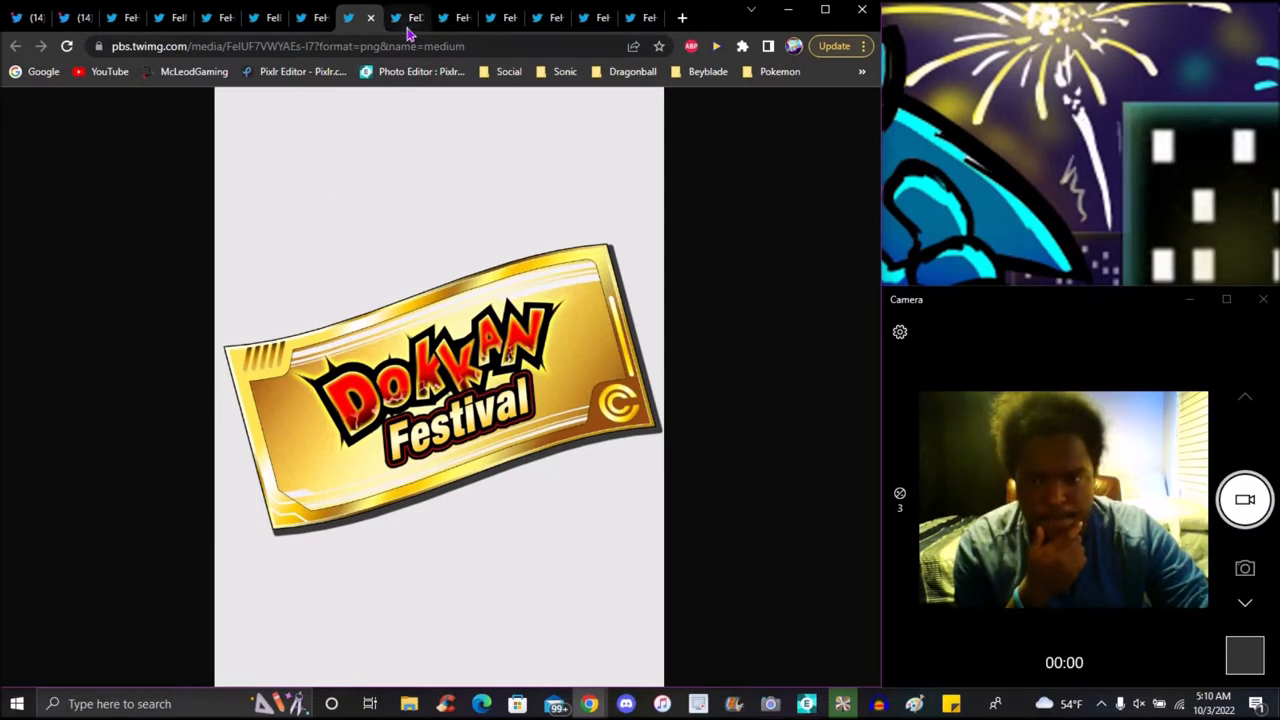
# Step: Switch to the tab with the Yamcha Dokkan awakening banner image
pyautogui.click(405, 18)
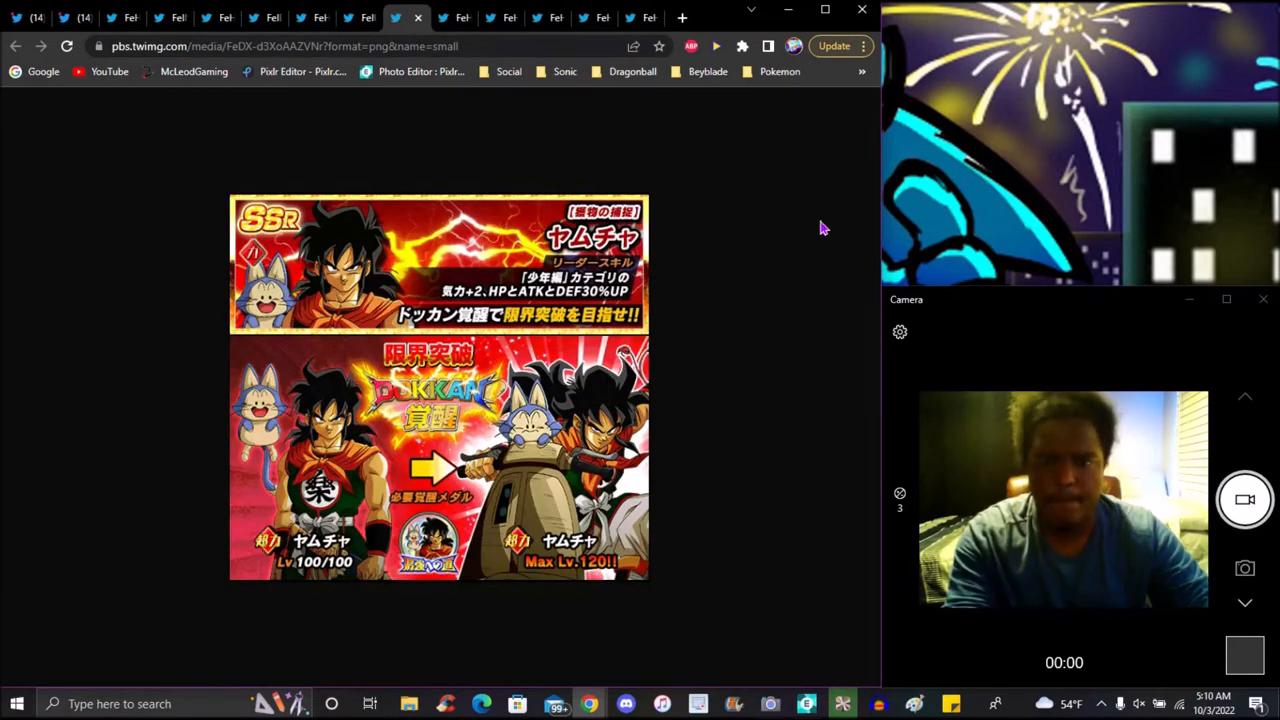
pyautogui.moveTo(522, 340)
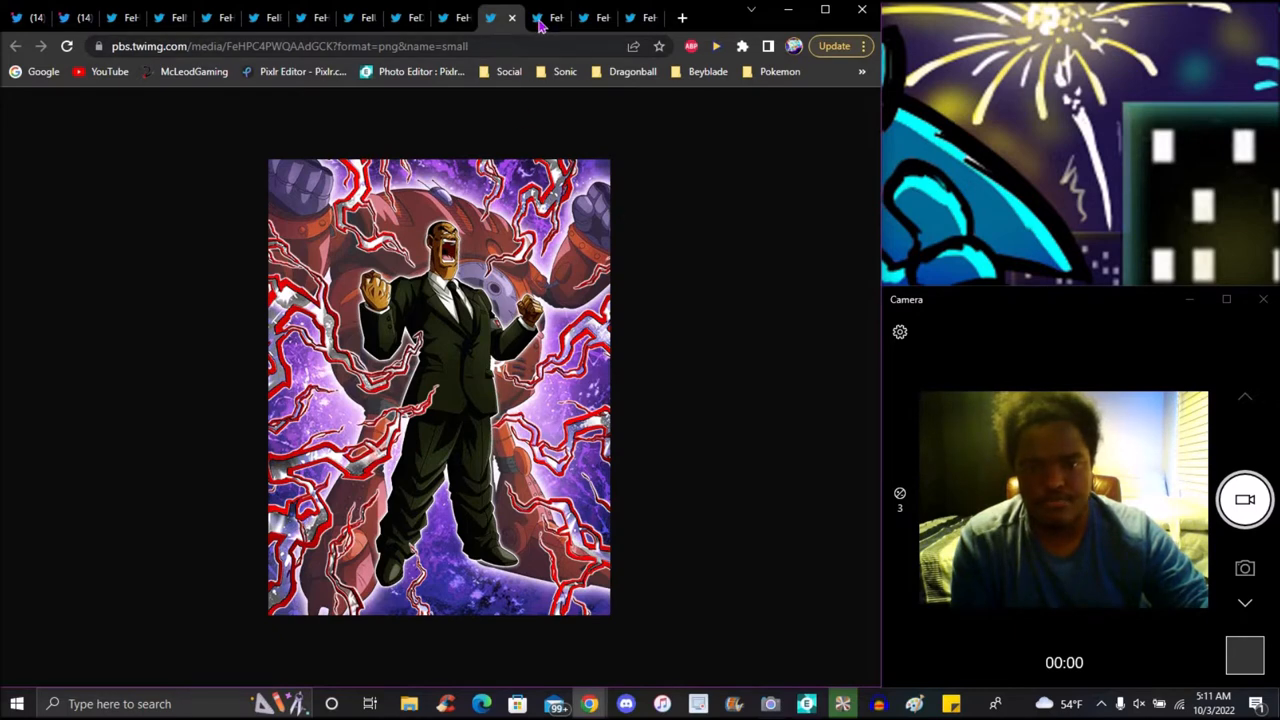
# Step: Flip through the suited man, officer, brawler and robot art, ending on the Yamcha-and-Puar scooter art
pyautogui.click(512, 18)
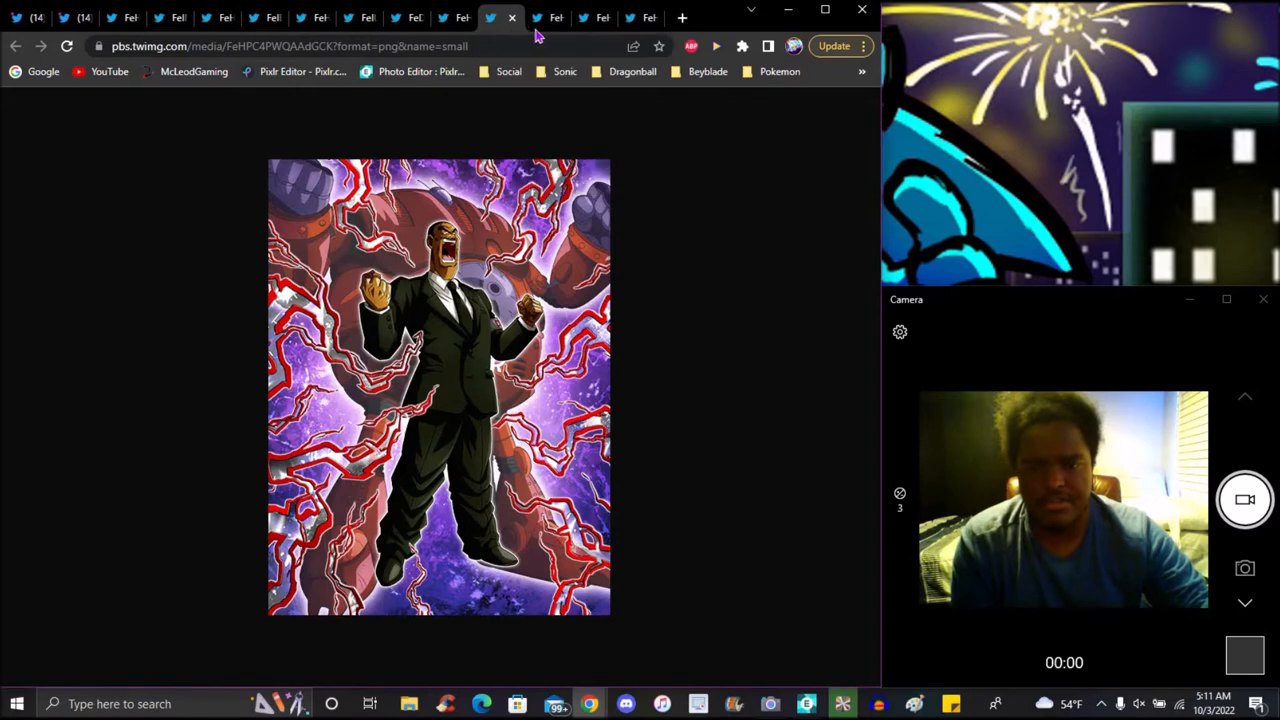
pyautogui.click(512, 18)
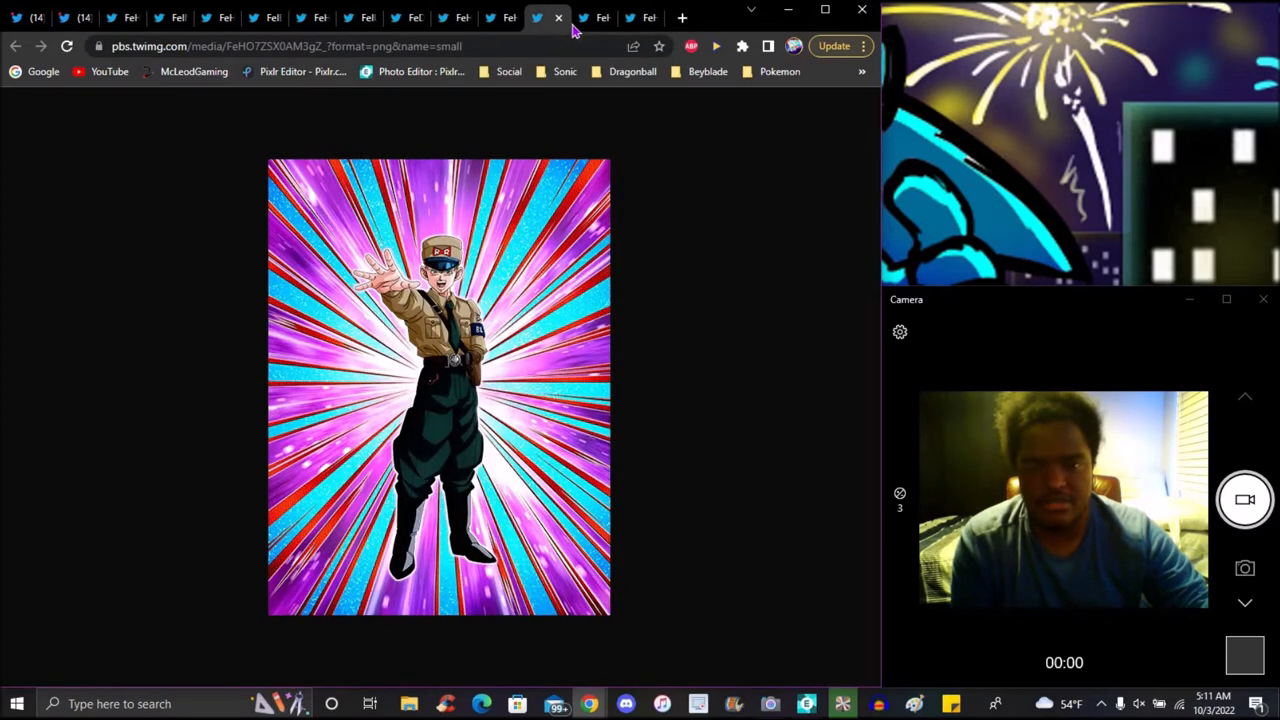
pyautogui.click(598, 18)
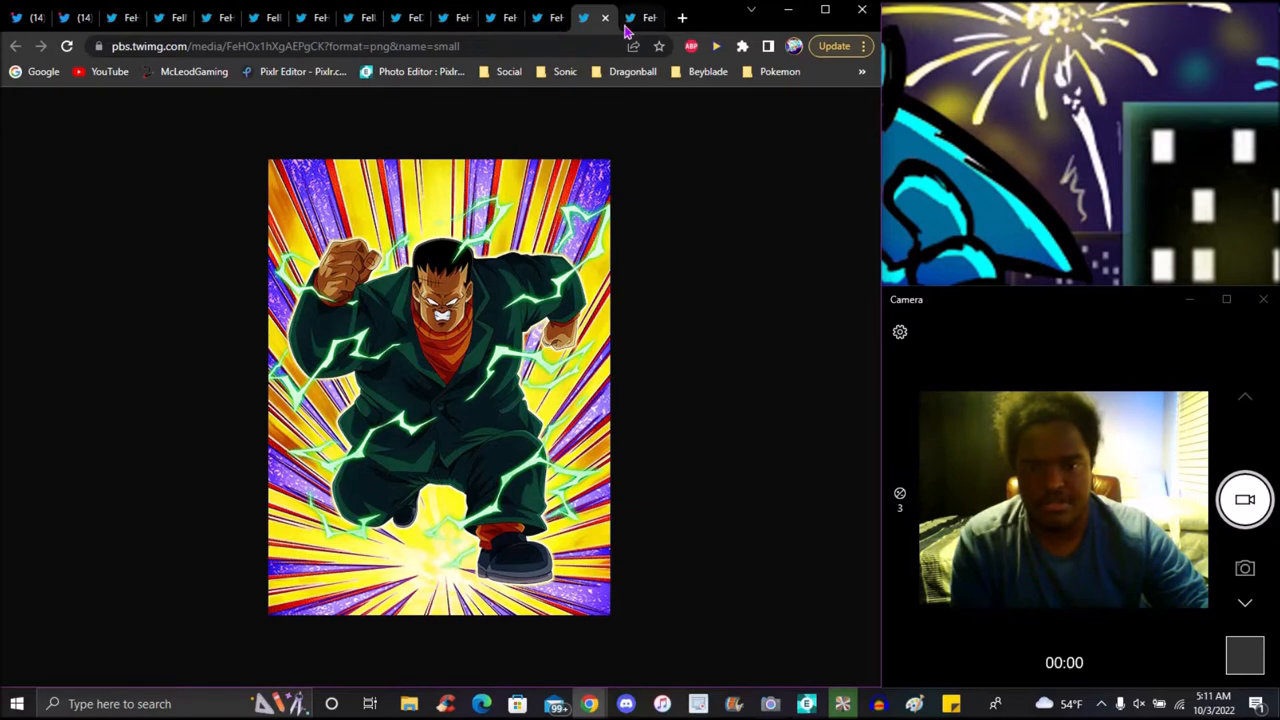
pyautogui.click(630, 18)
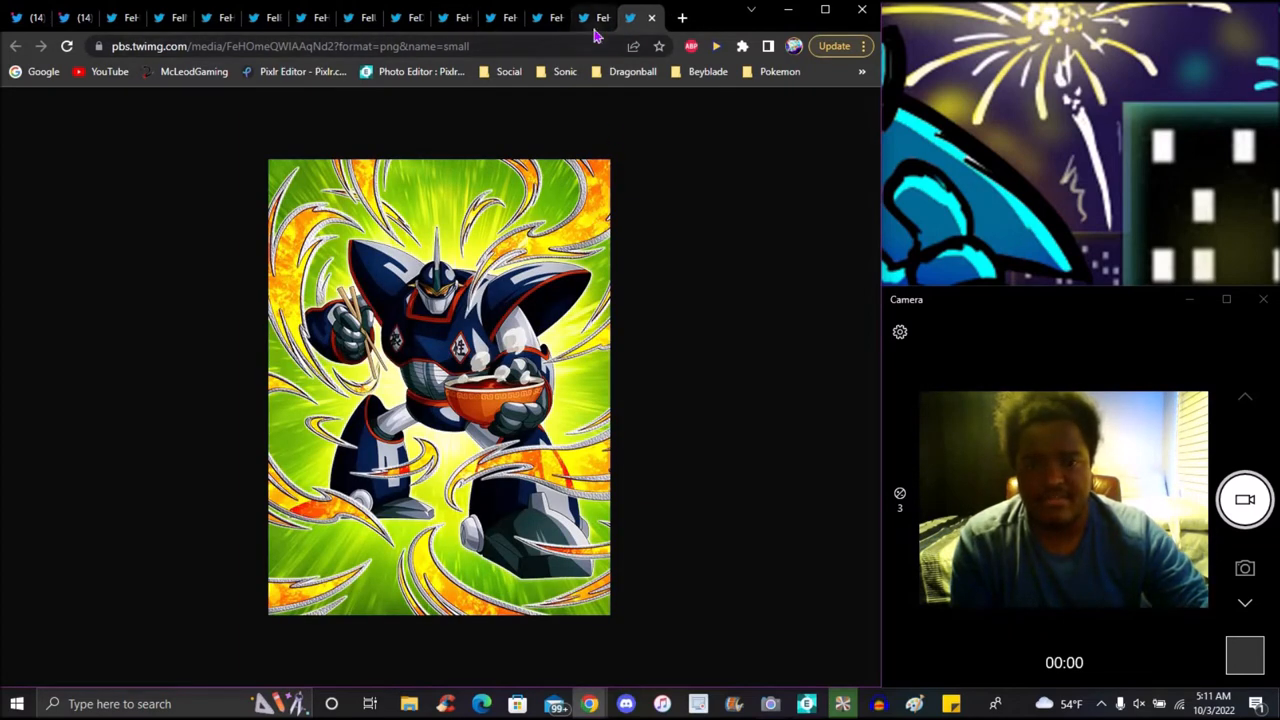
pyautogui.click(540, 18)
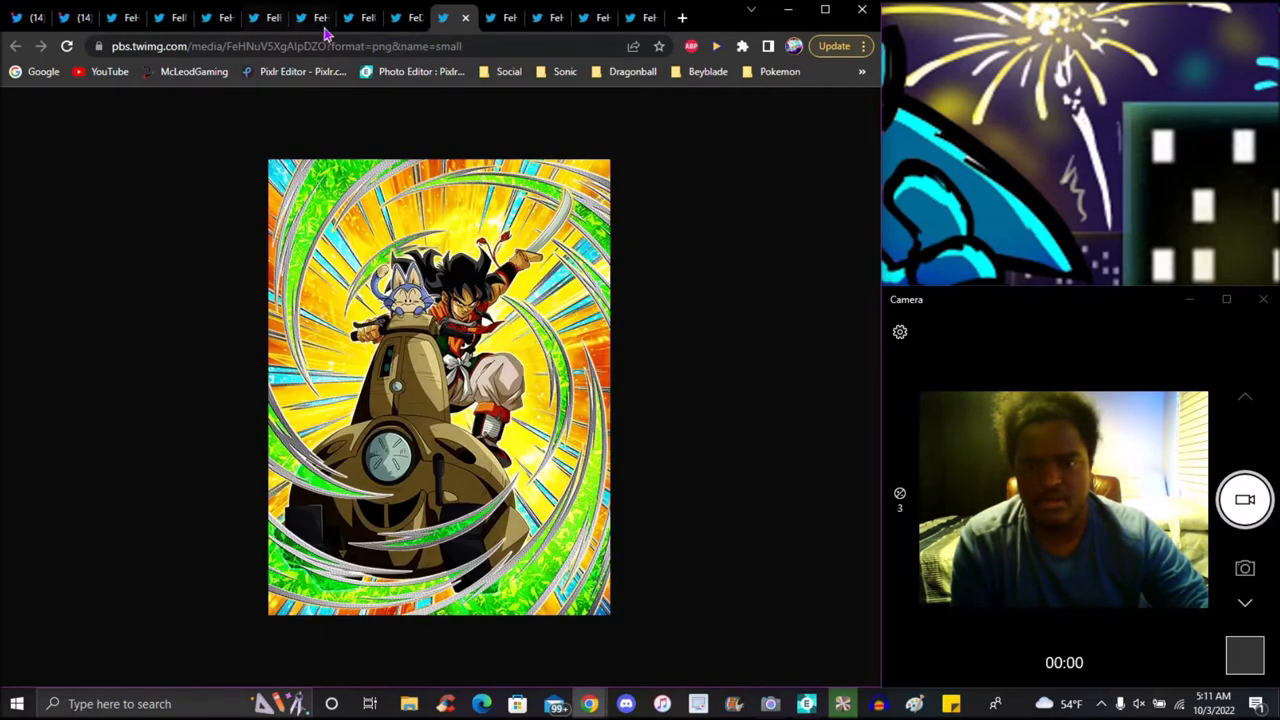
# Step: Return to the asset listing image with bgm and character folders and card PNGs
pyautogui.click(348, 18)
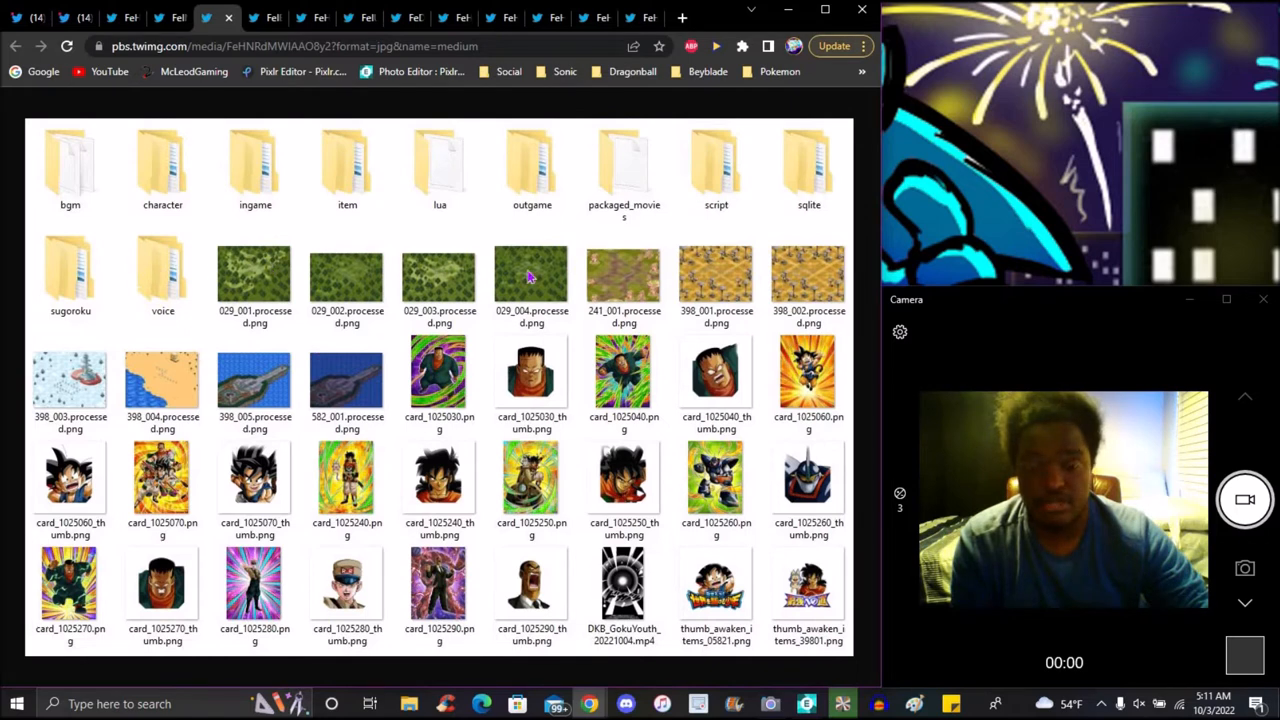
pyautogui.moveTo(395, 302)
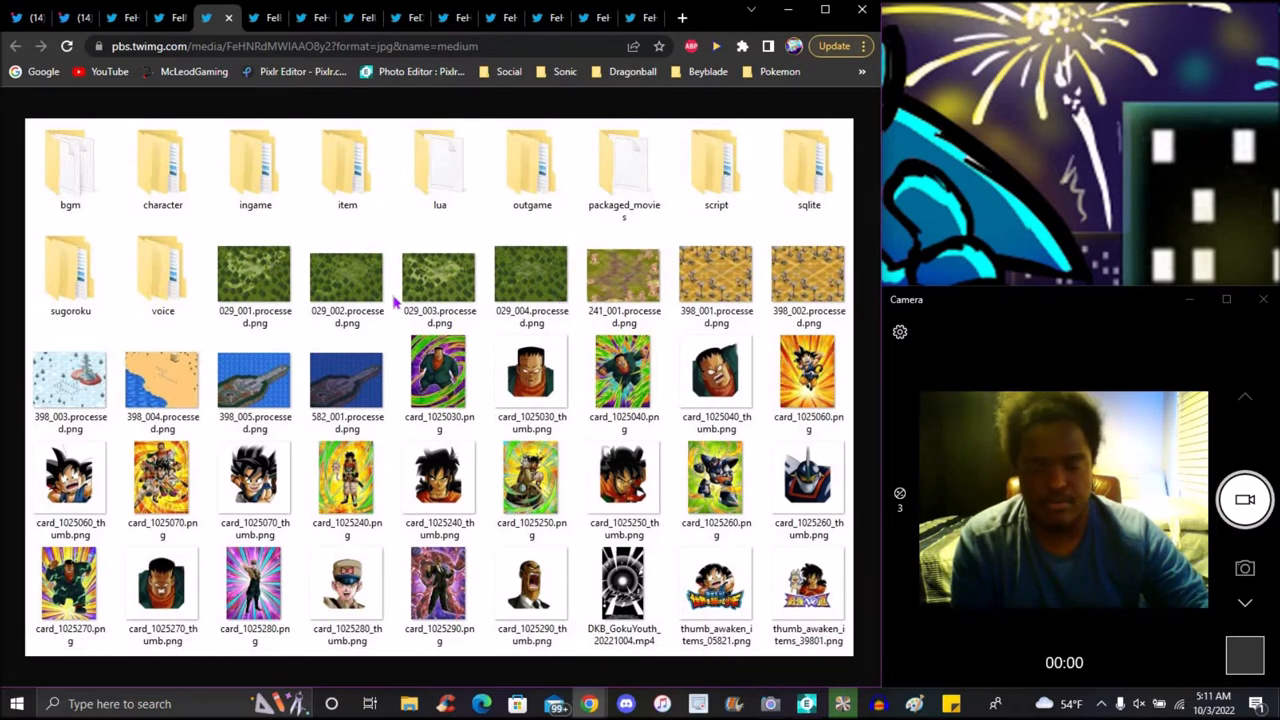
pyautogui.moveTo(515, 370)
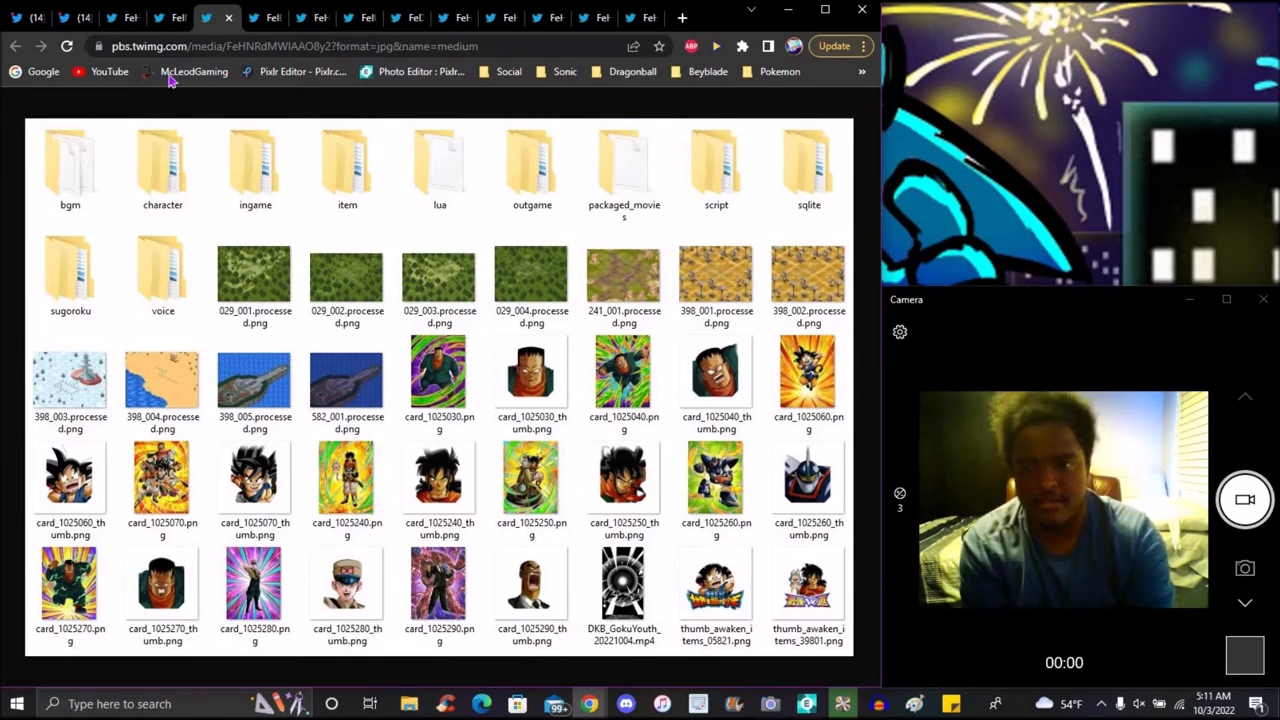
# Step: Switch to the tab with the large grid of card thumbnails and item icons
pyautogui.click(160, 18)
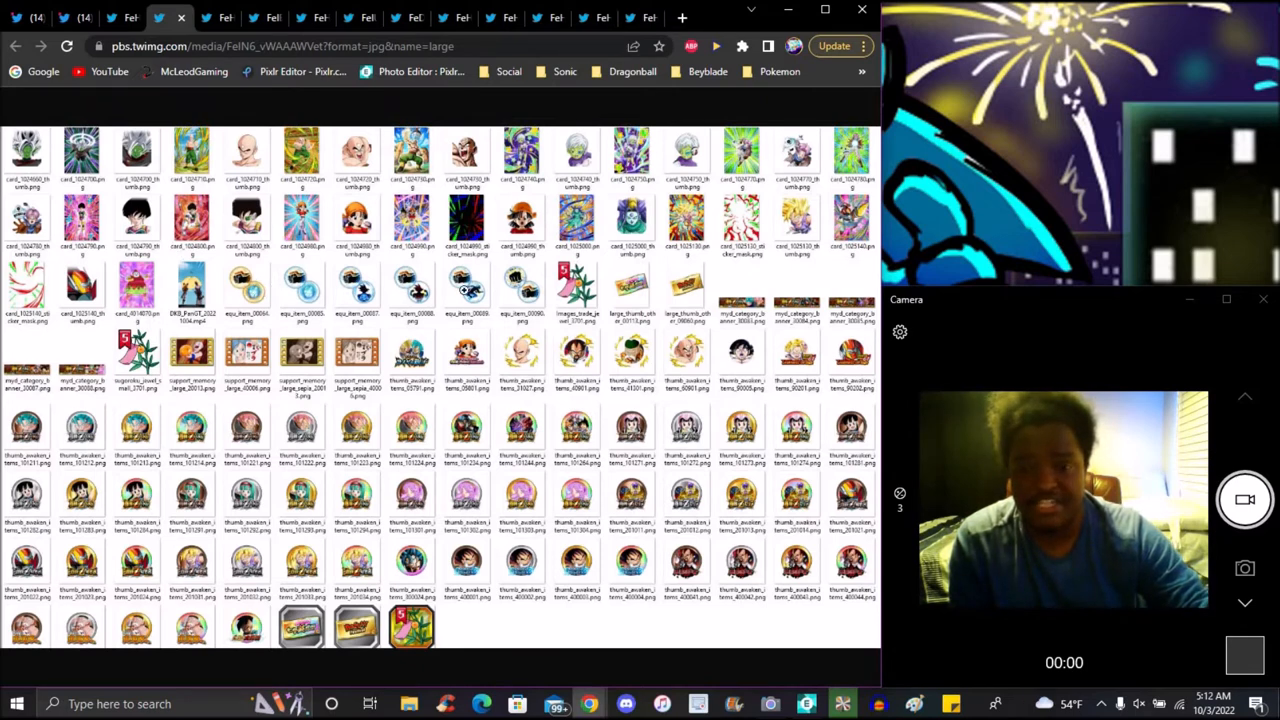
pyautogui.moveTo(660, 240)
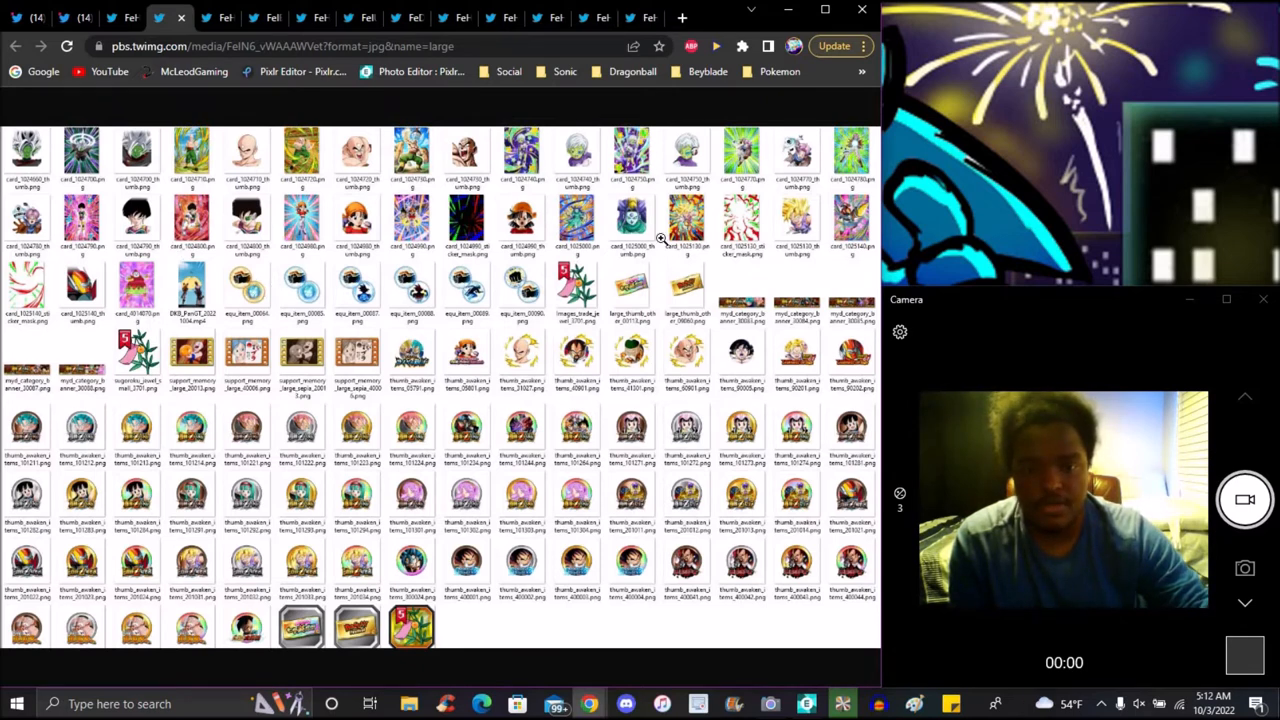
pyautogui.moveTo(255, 320)
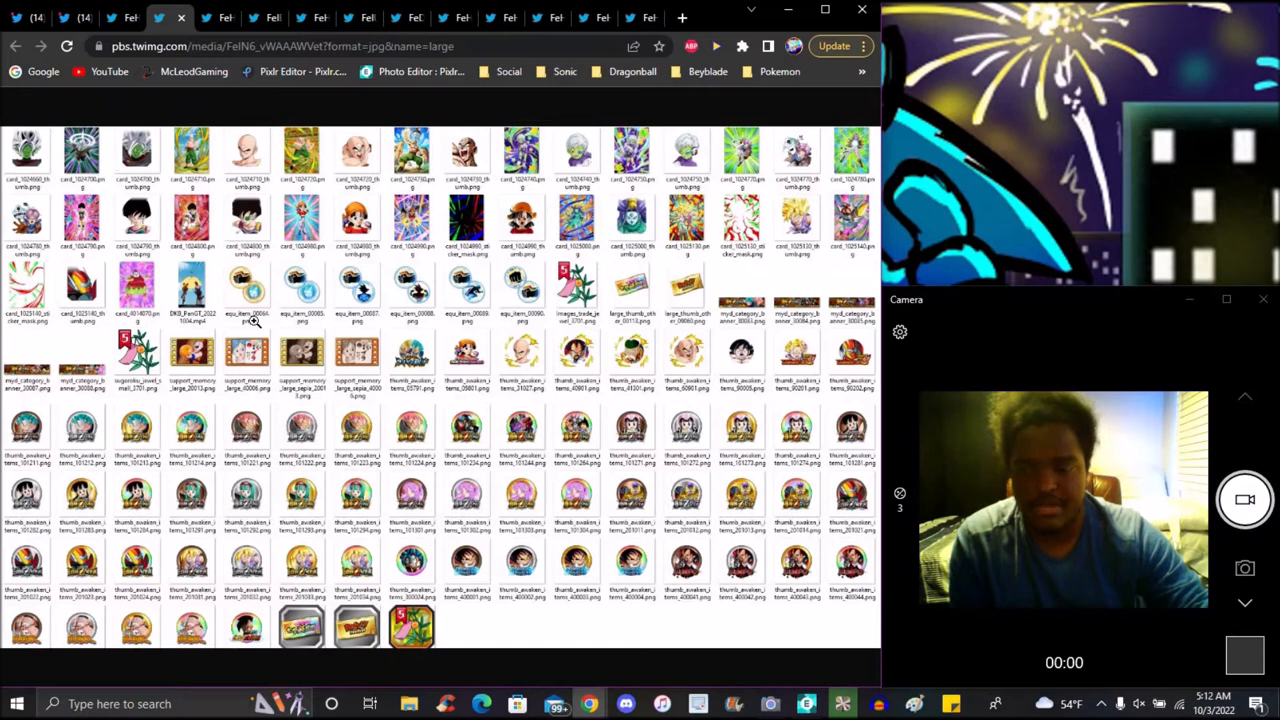
pyautogui.moveTo(378, 377)
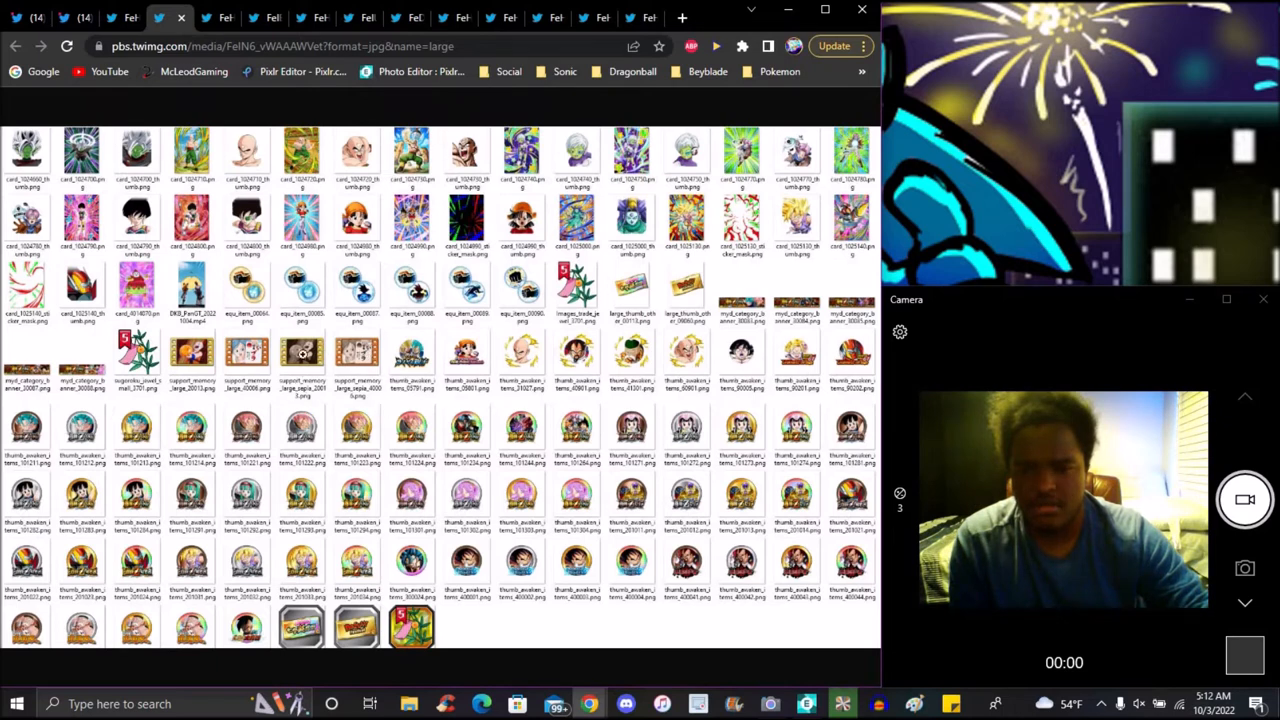
pyautogui.moveTo(322, 411)
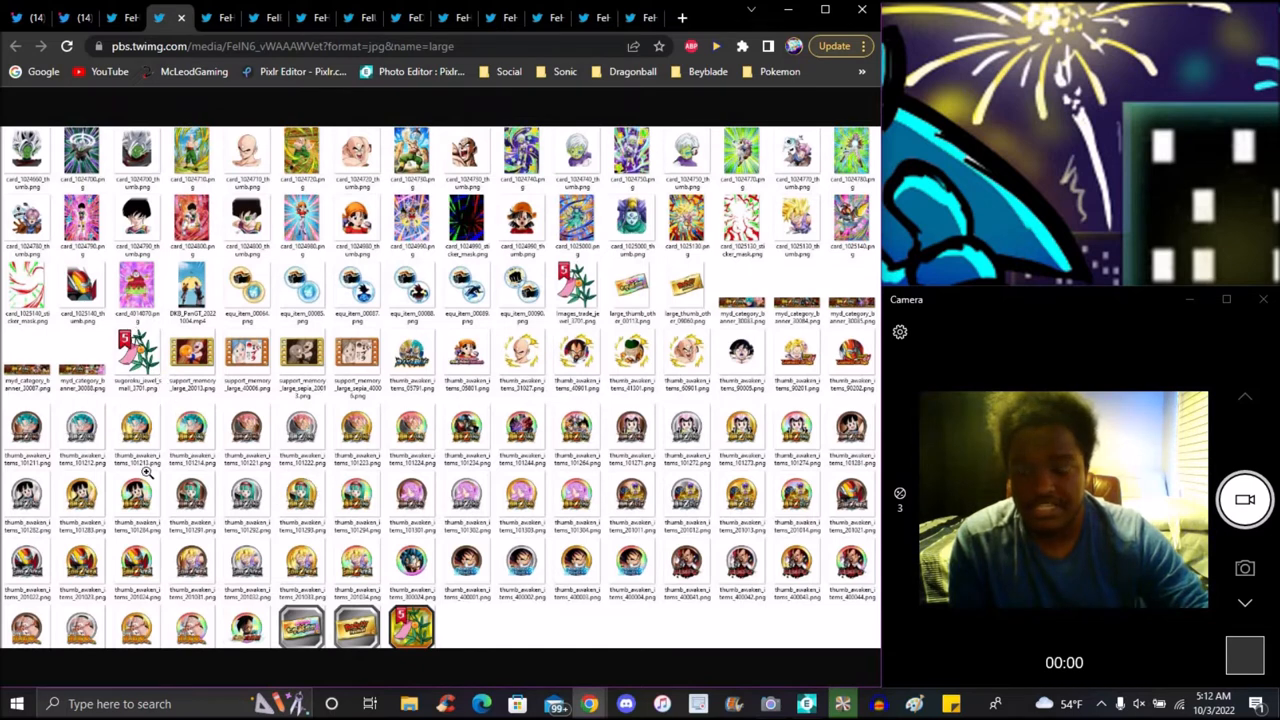
pyautogui.moveTo(523, 490)
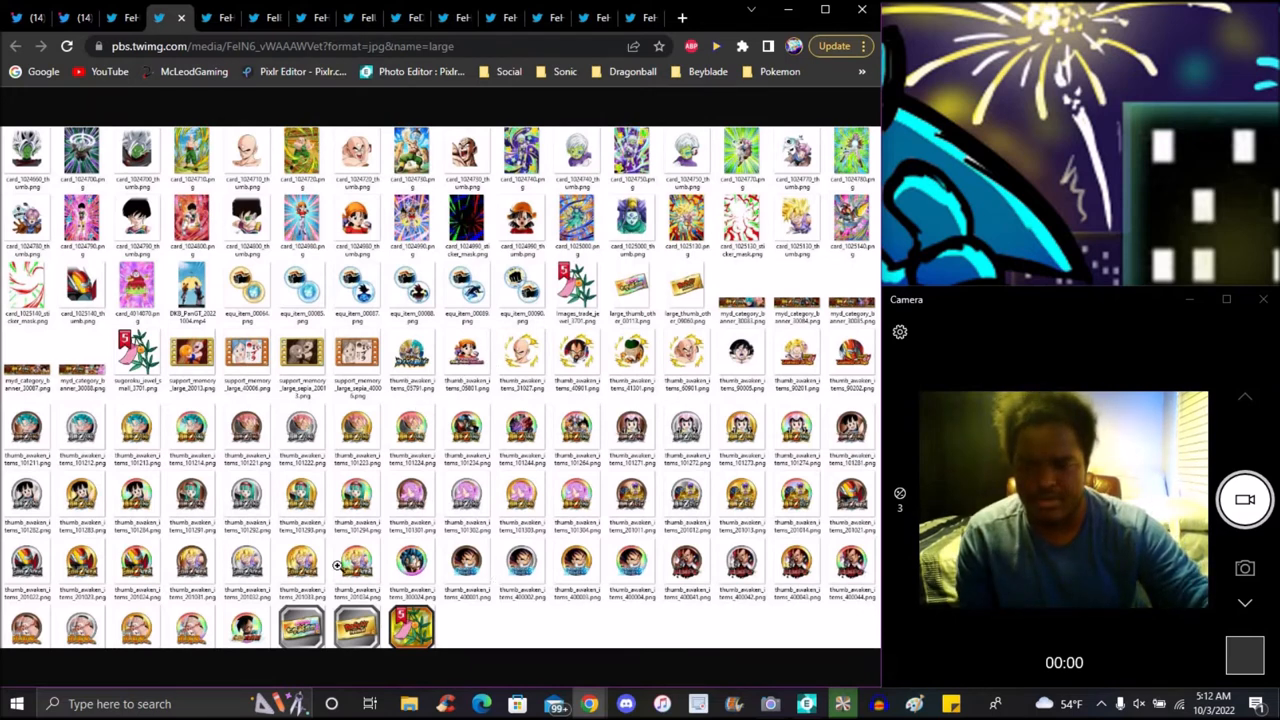
pyautogui.moveTo(751, 531)
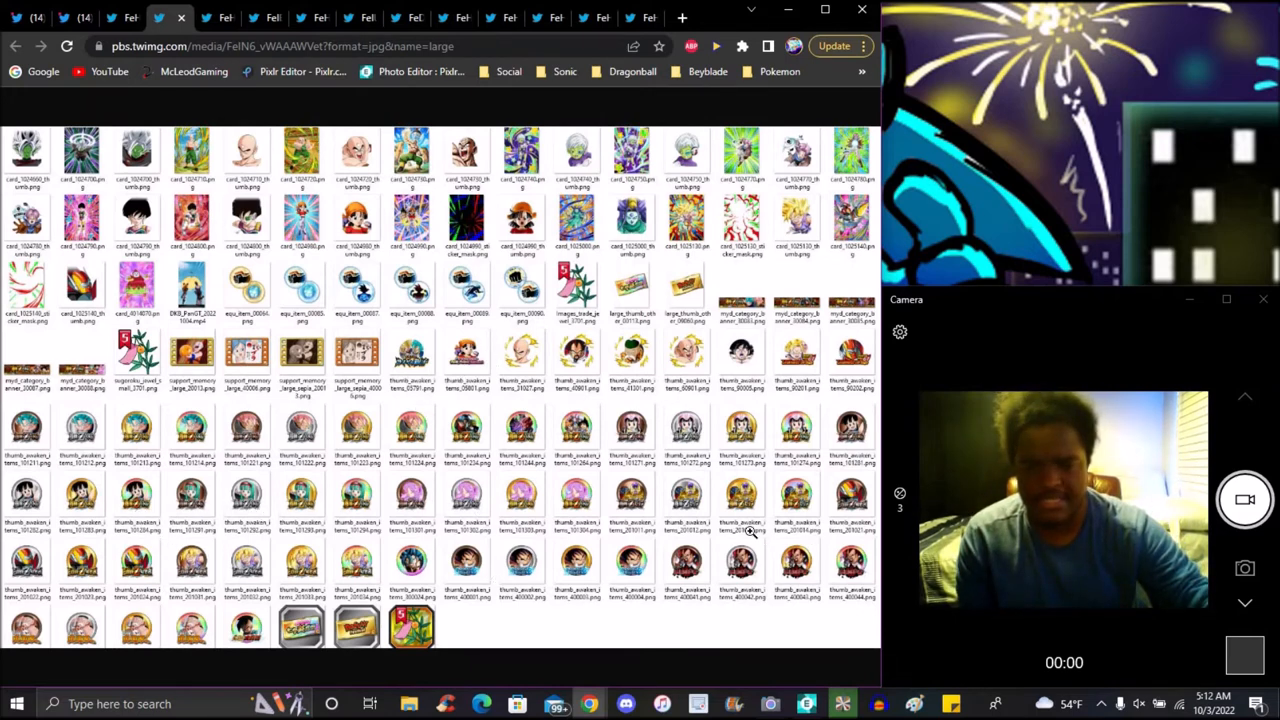
pyautogui.moveTo(594, 548)
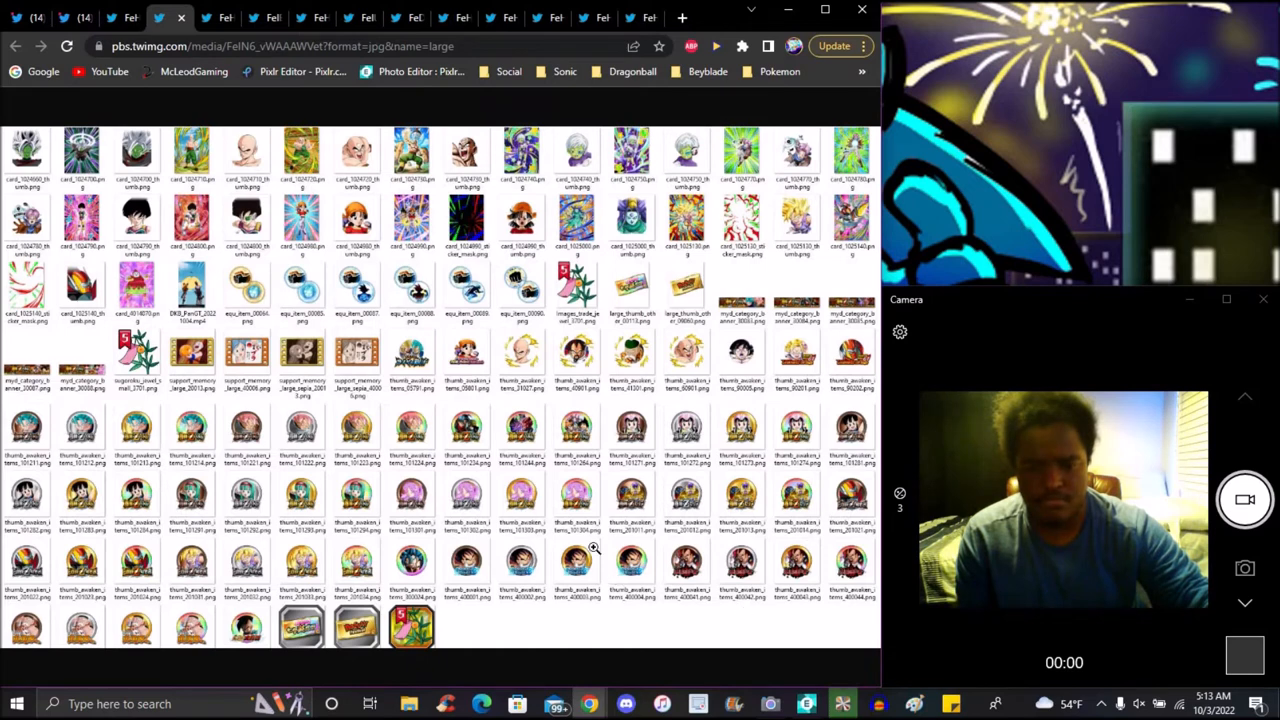
pyautogui.moveTo(719, 378)
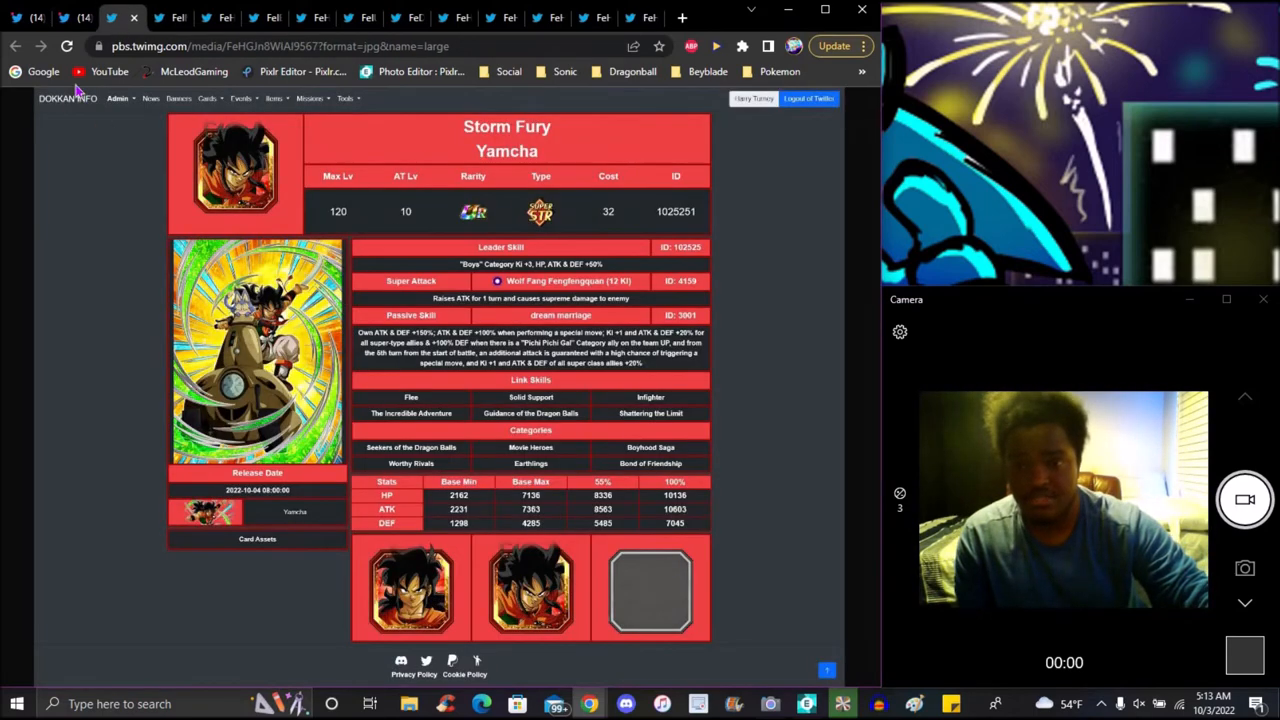
# Step: Glance at the PHY Youth Goku tweet, profile and Storm Fury Yamcha tabs, then return to the grid
pyautogui.click(16, 46)
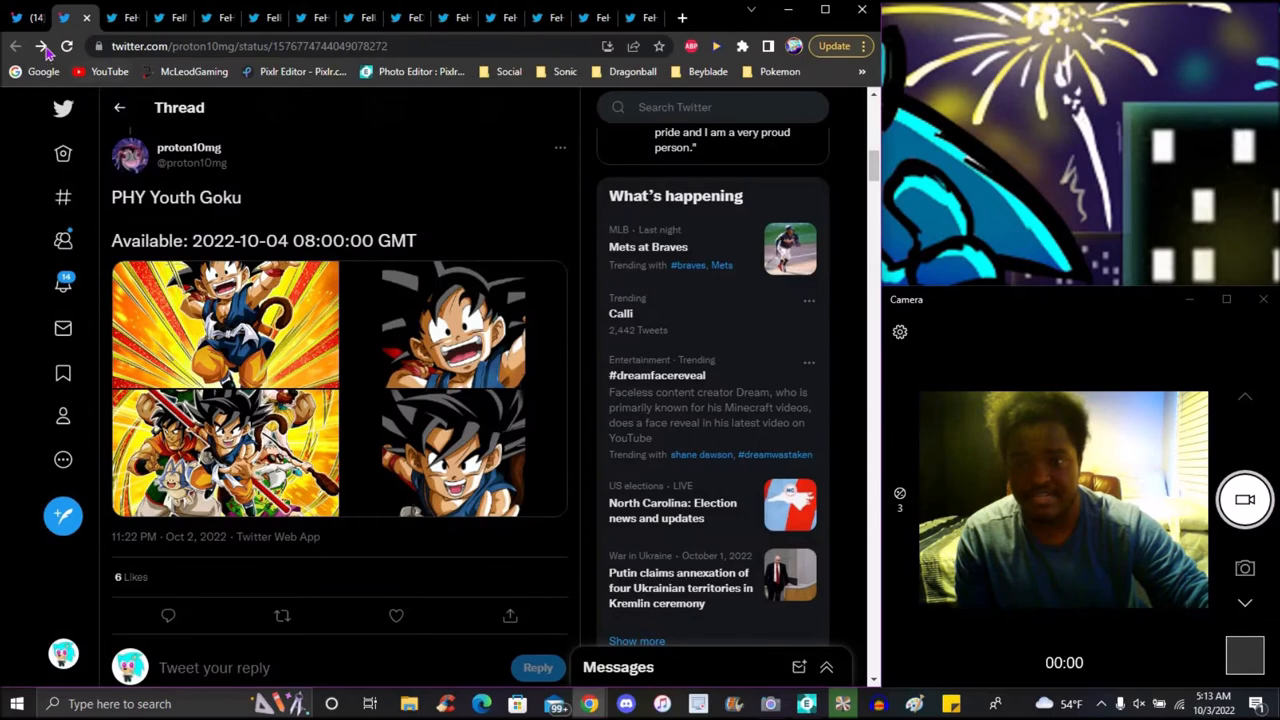
pyautogui.click(16, 46)
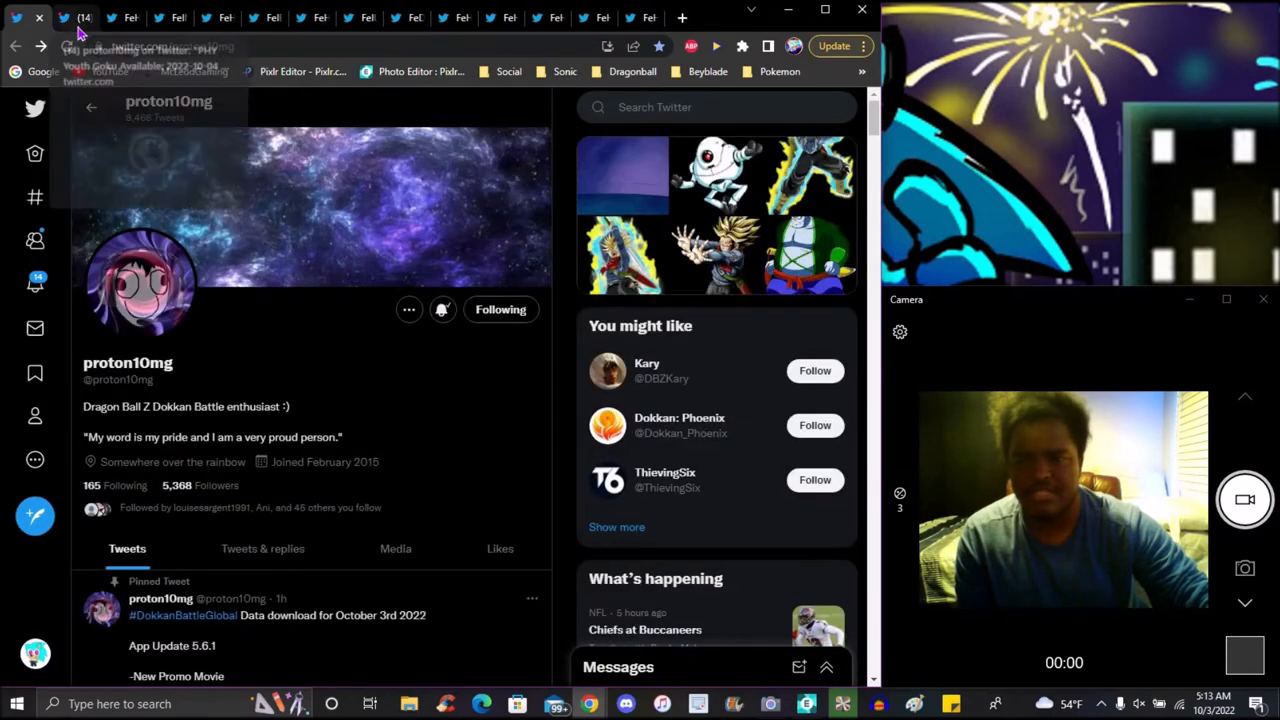
pyautogui.click(112, 18)
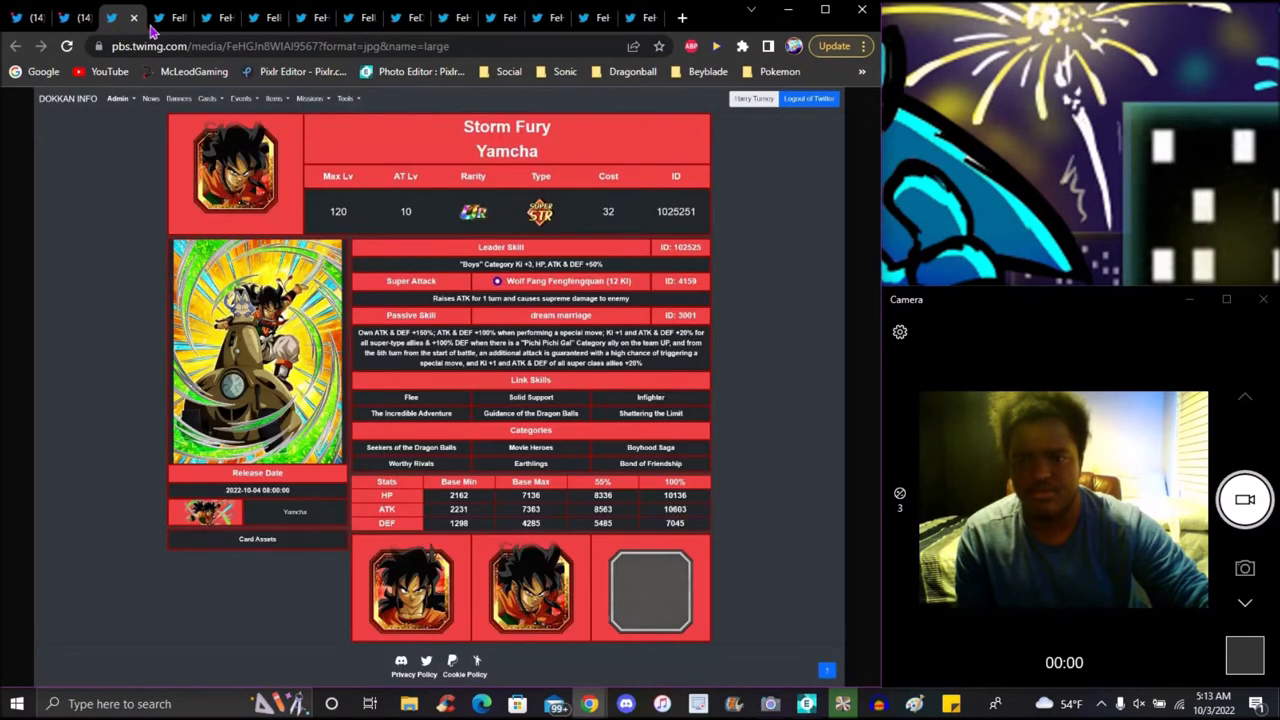
pyautogui.click(155, 18)
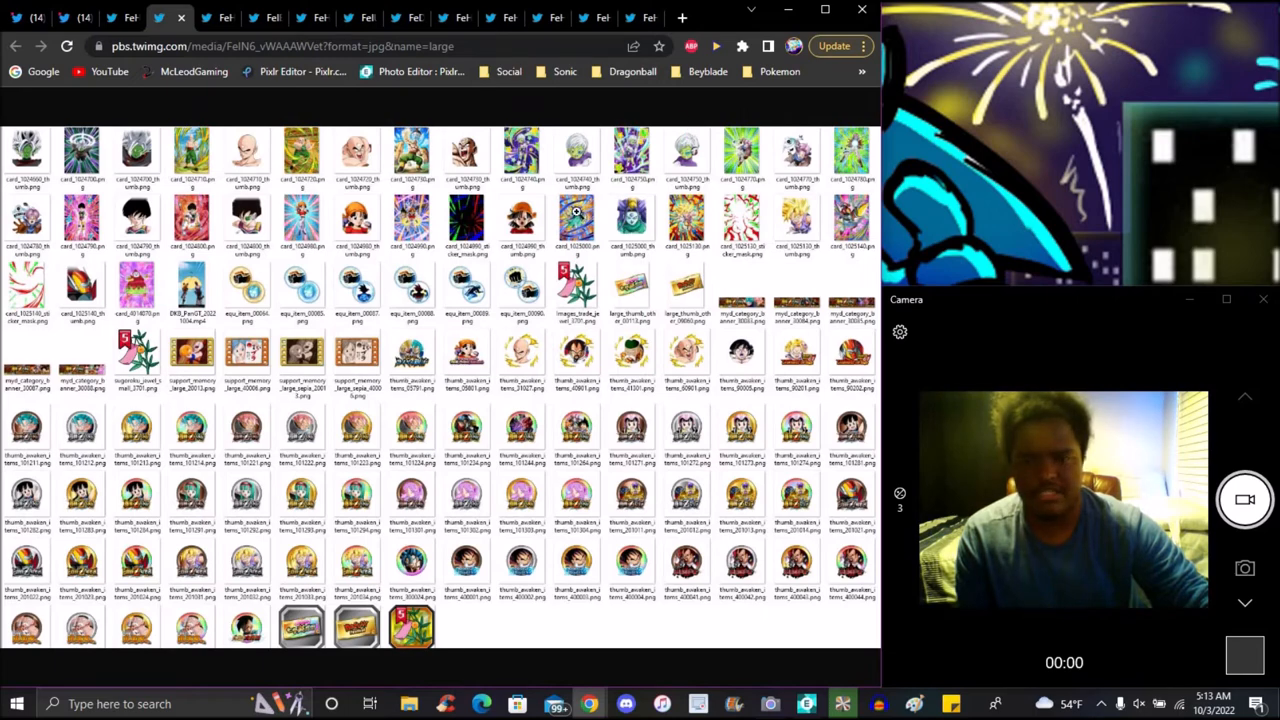
pyautogui.click(207, 18)
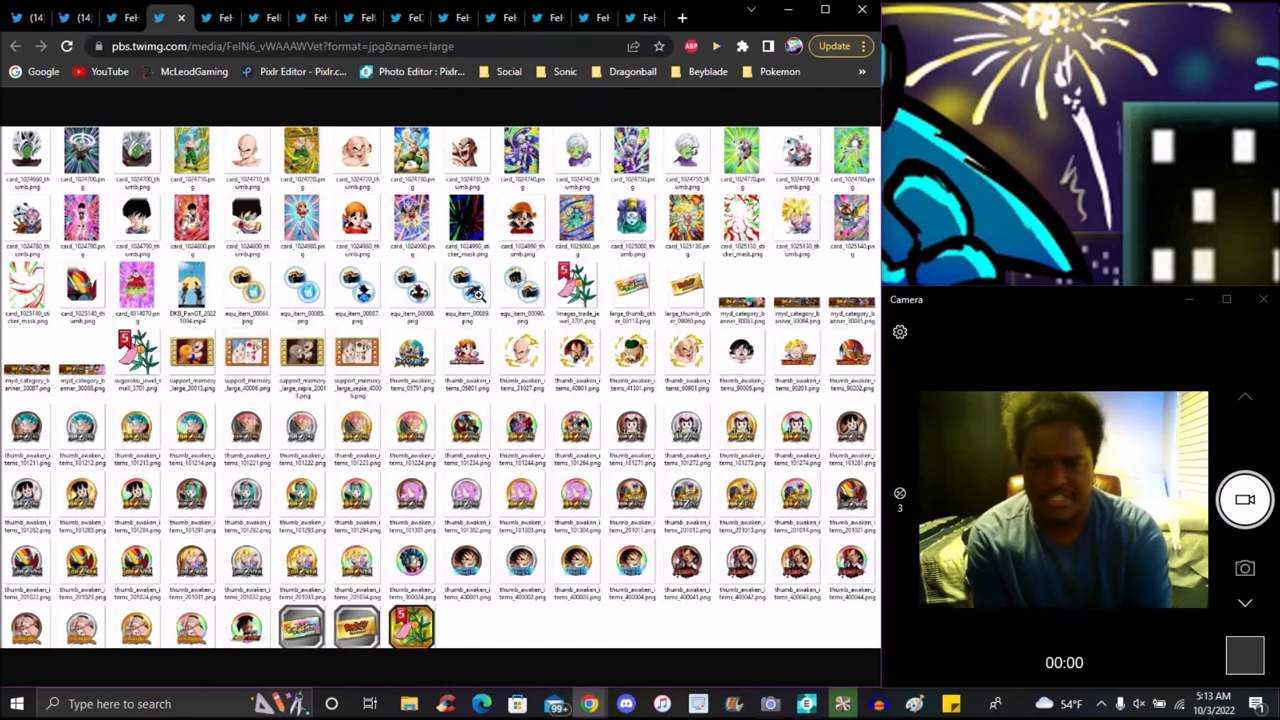
pyautogui.moveTo(700, 113)
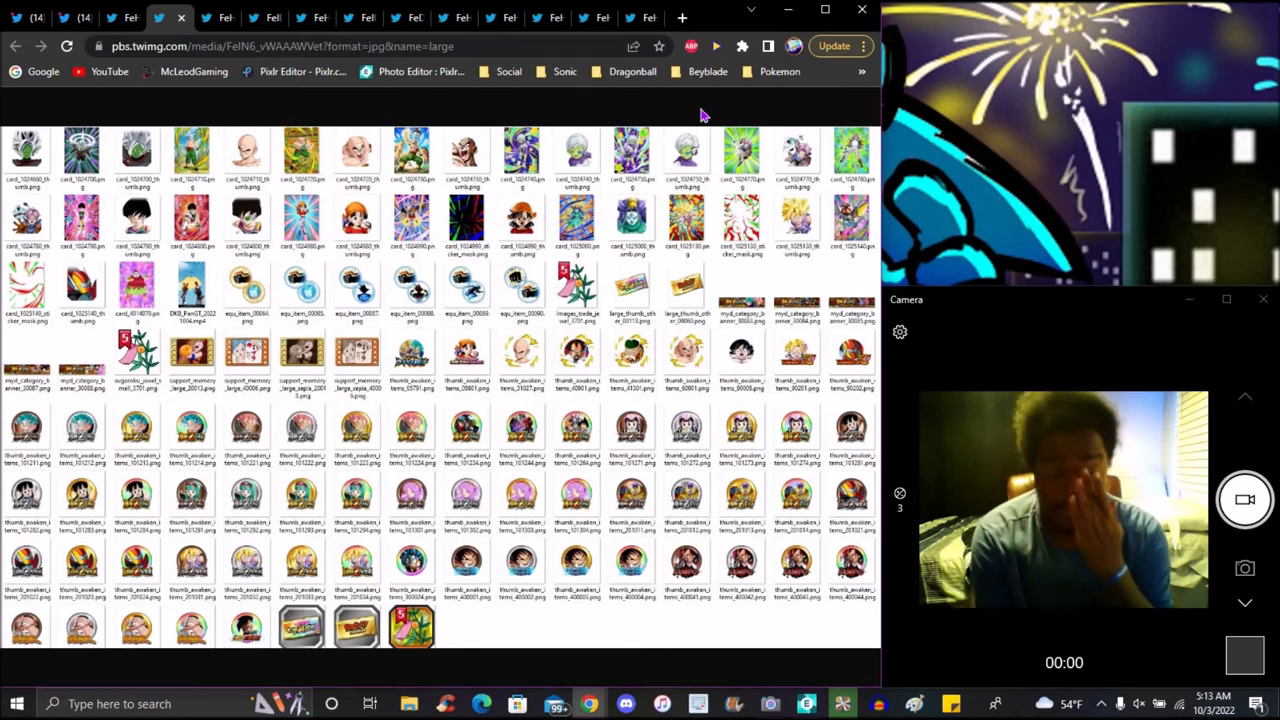